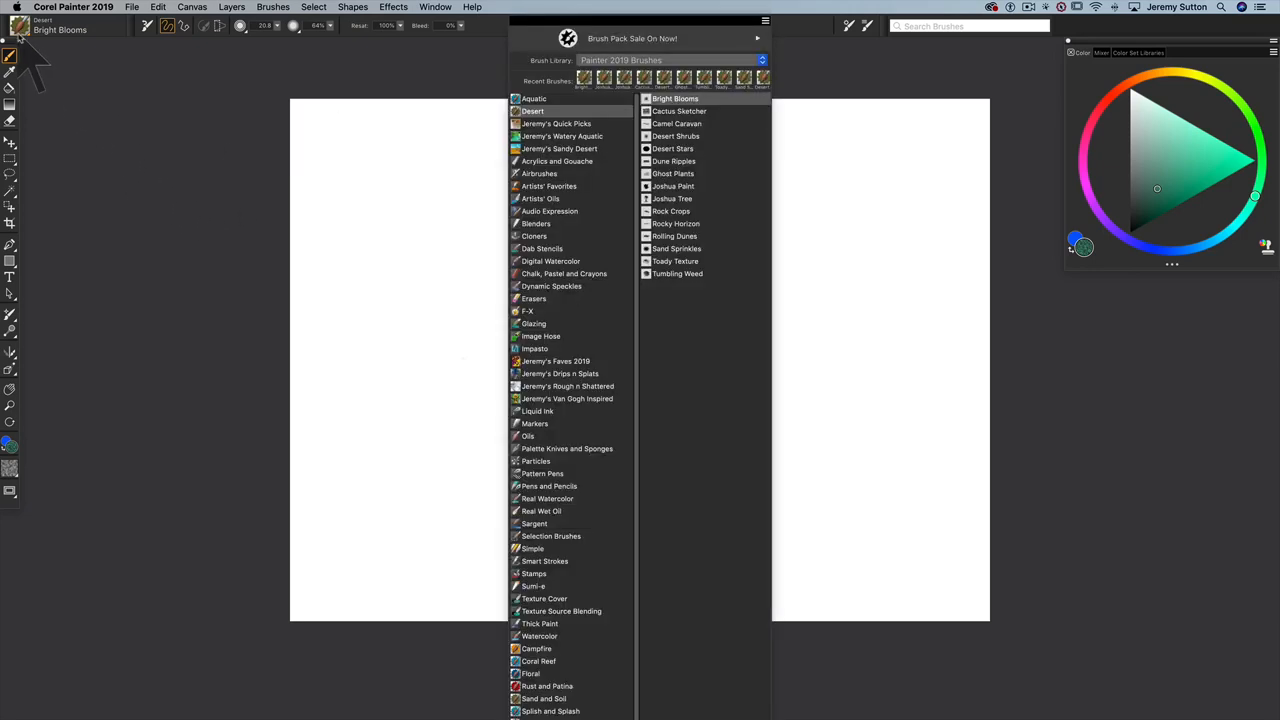
pyautogui.moveTo(622, 136)
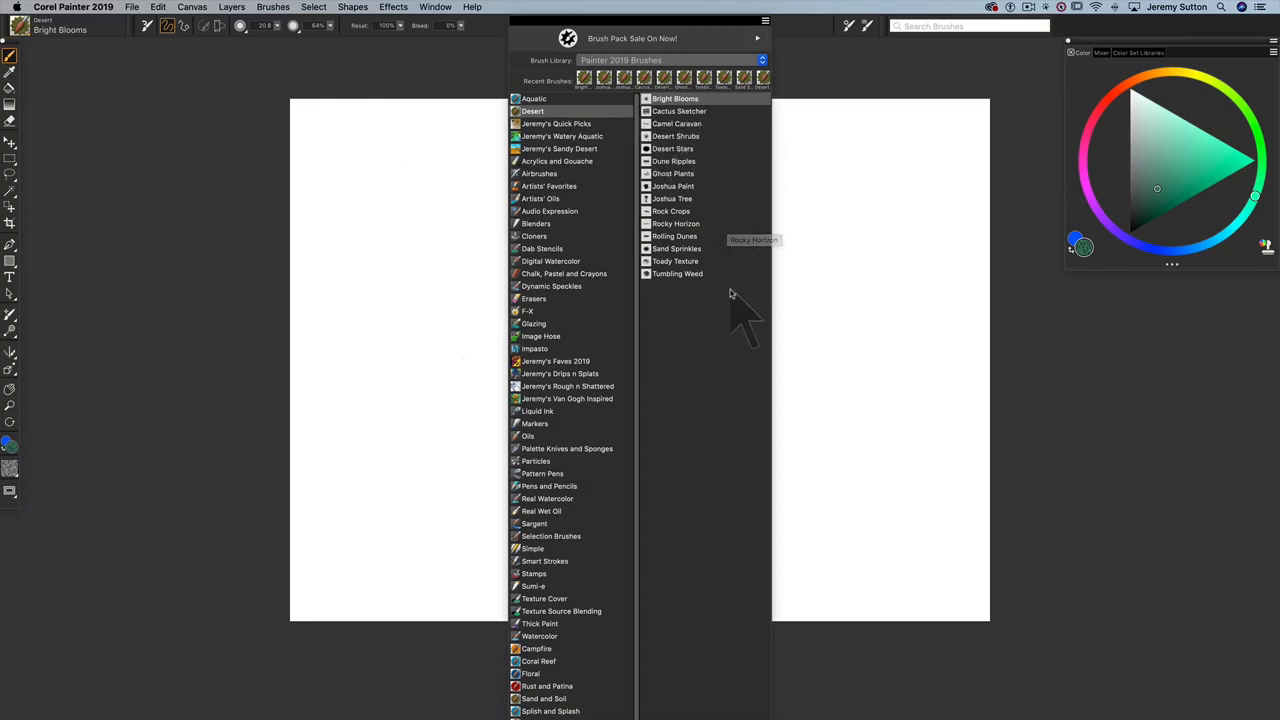
pyautogui.moveTo(730, 250)
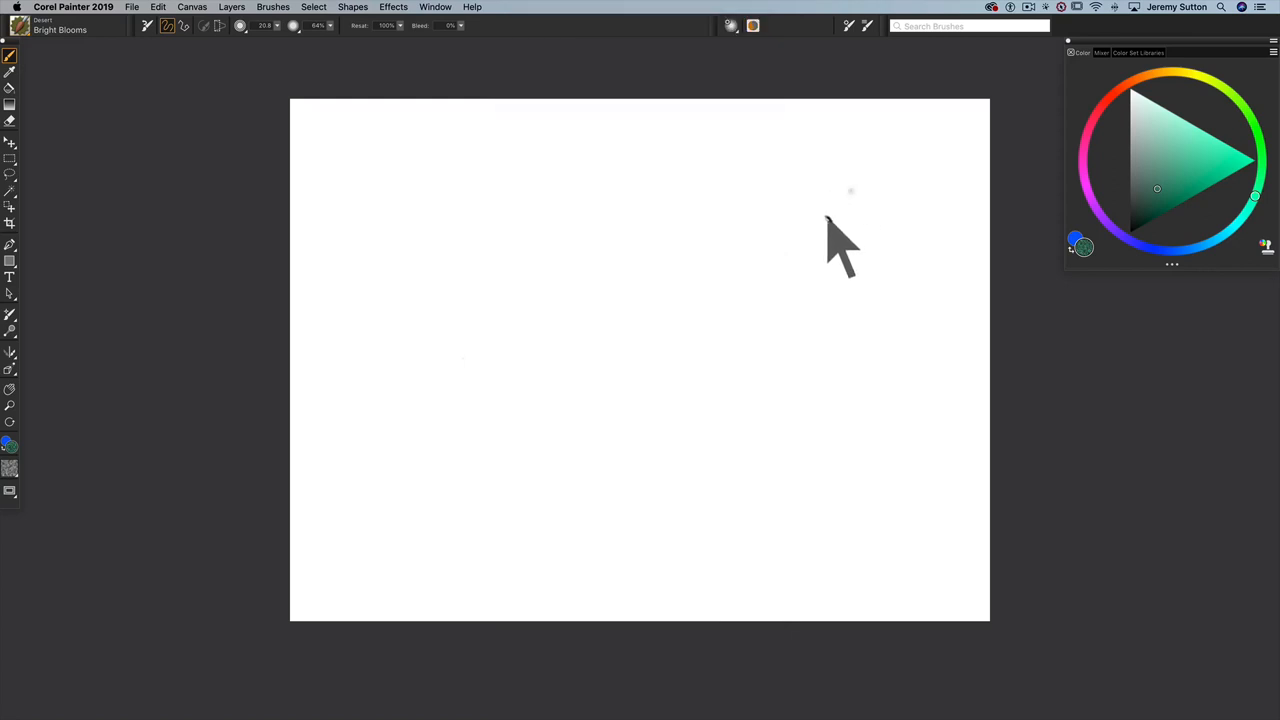
pyautogui.moveTo(560, 316)
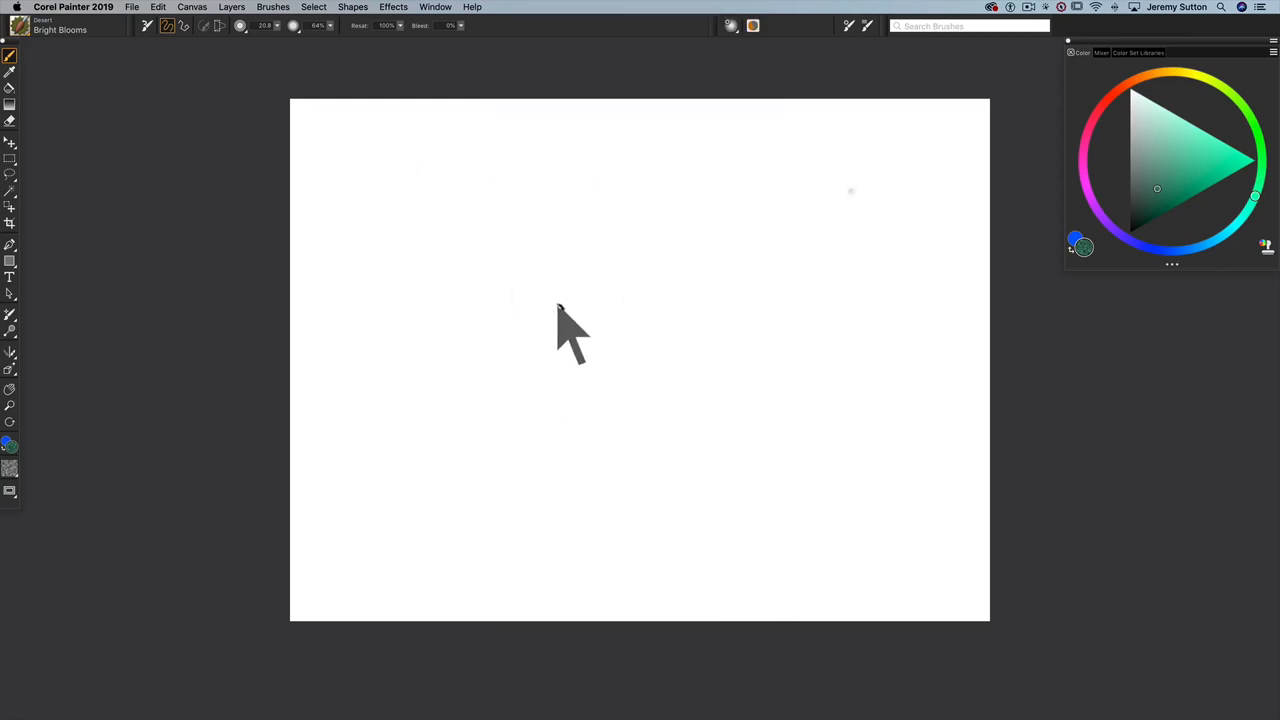
pyautogui.moveTo(1050, 240)
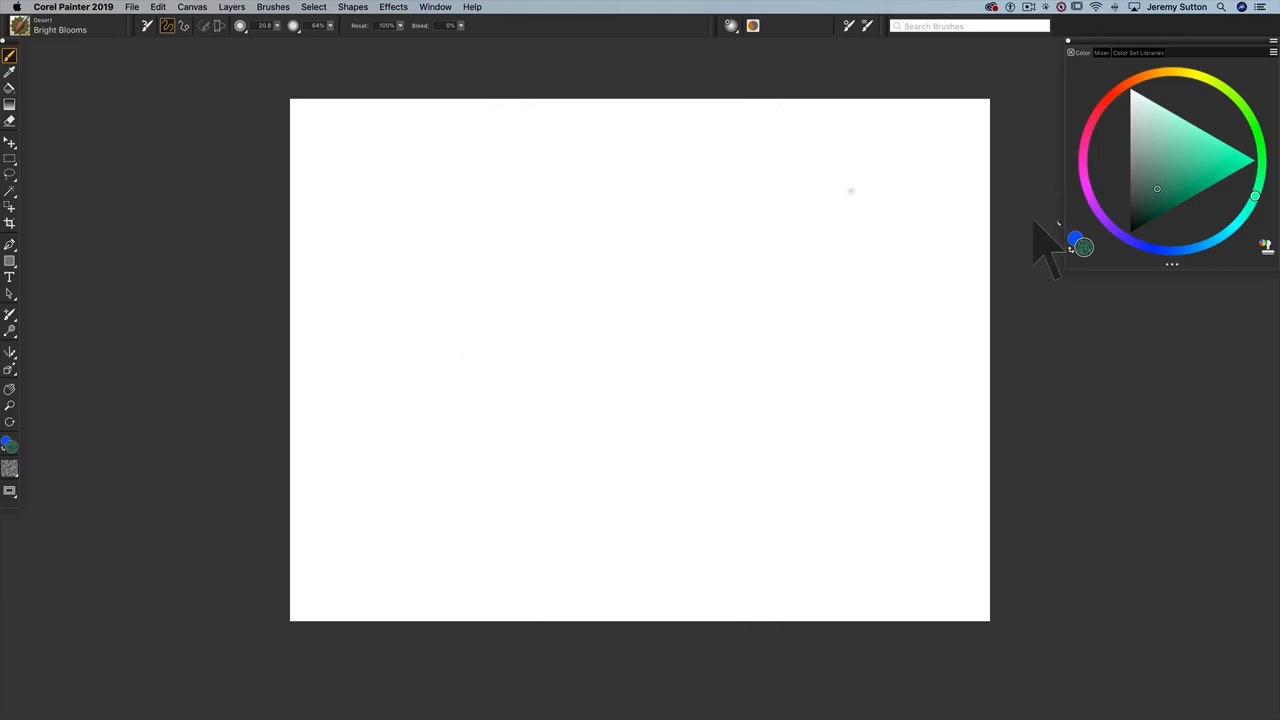
pyautogui.moveTo(1190, 230)
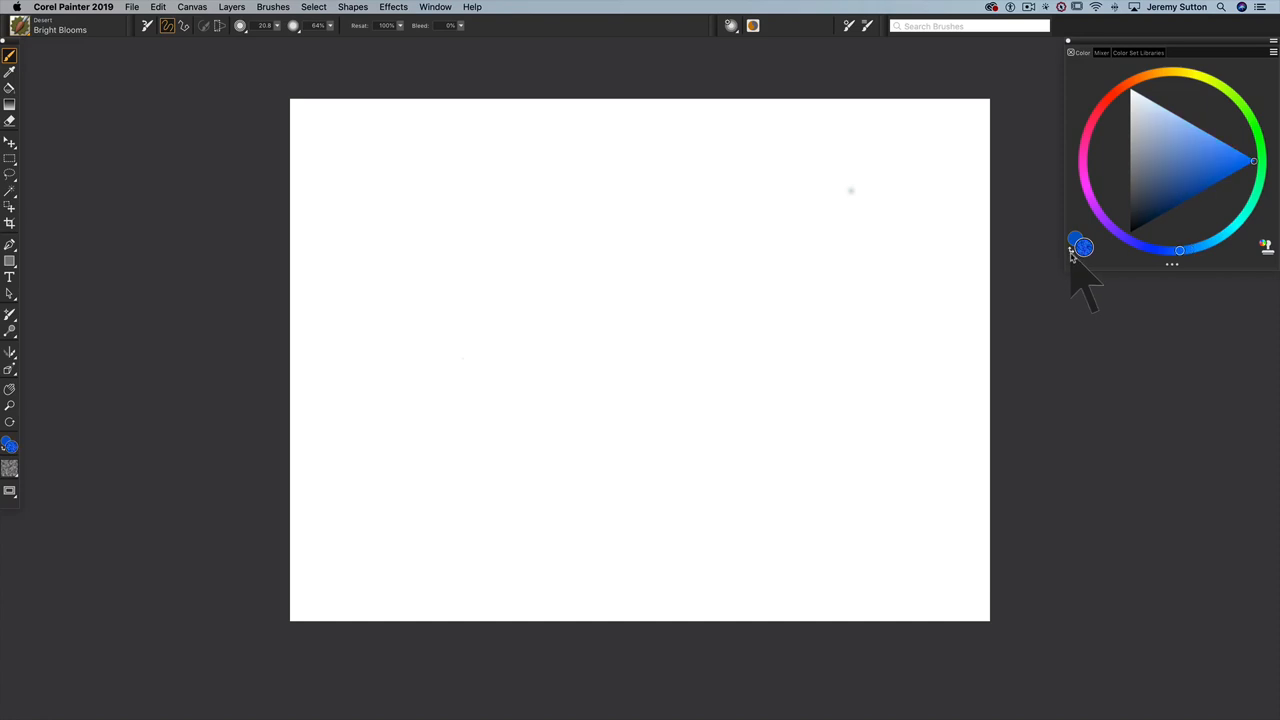
pyautogui.moveTo(1104, 280)
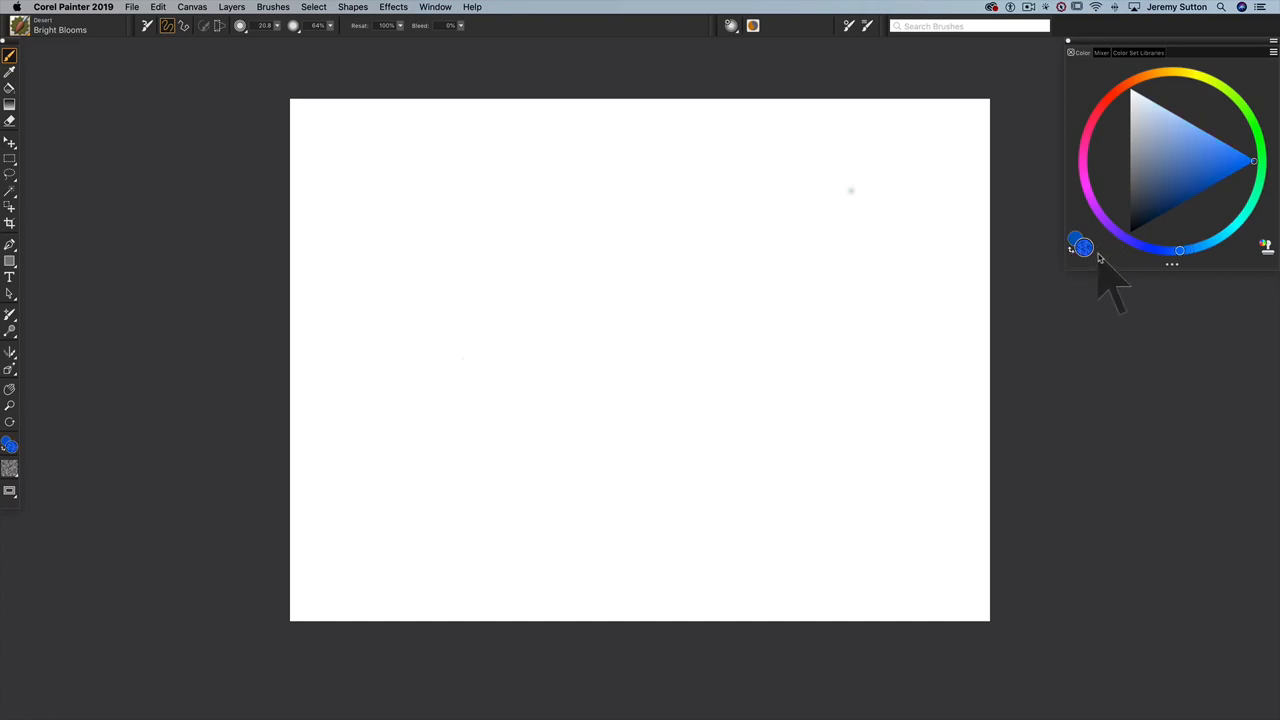
pyautogui.moveTo(1176, 180)
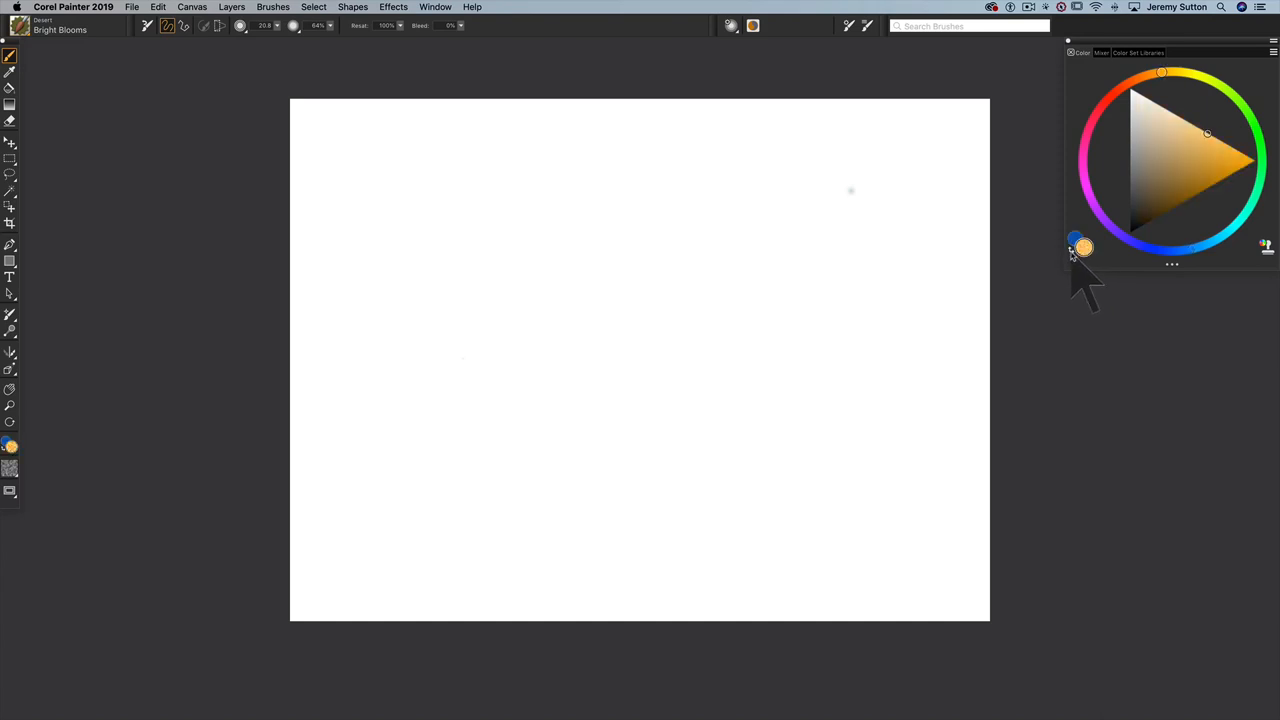
# Step: Select deep blue as the additional colour on the Color Wheel
pyautogui.click(1076, 240)
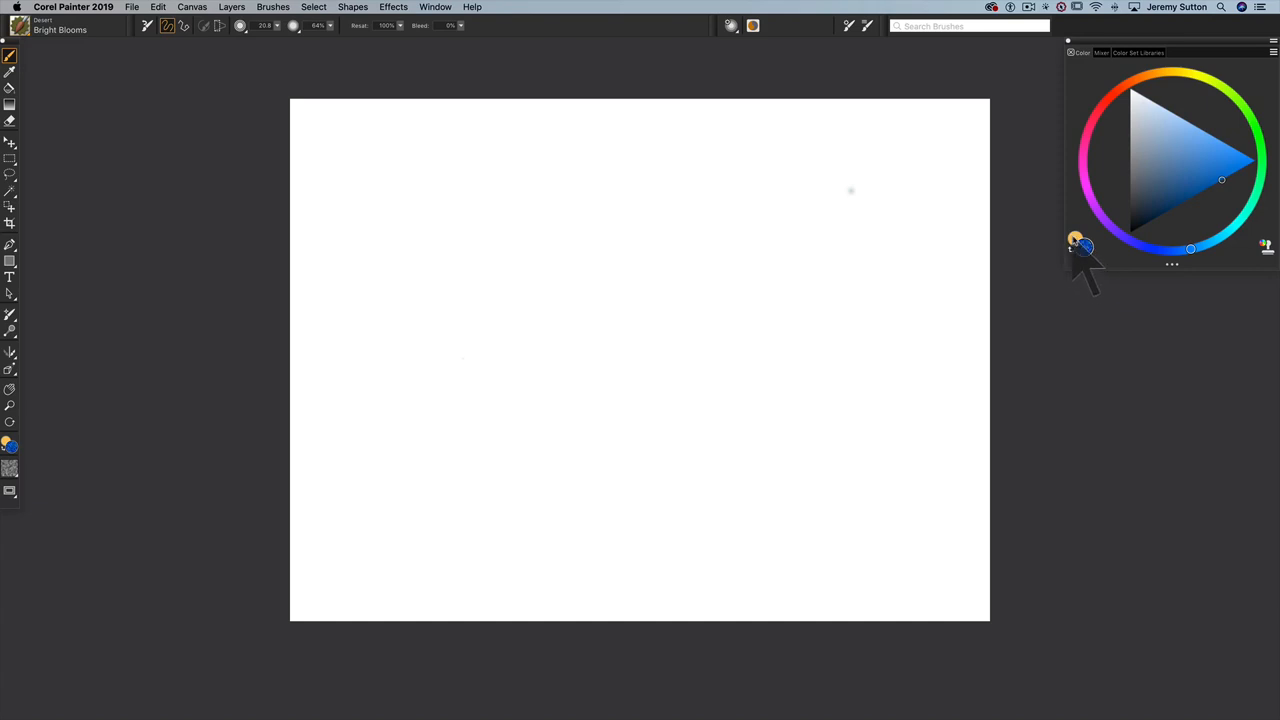
pyautogui.moveTo(324, 72)
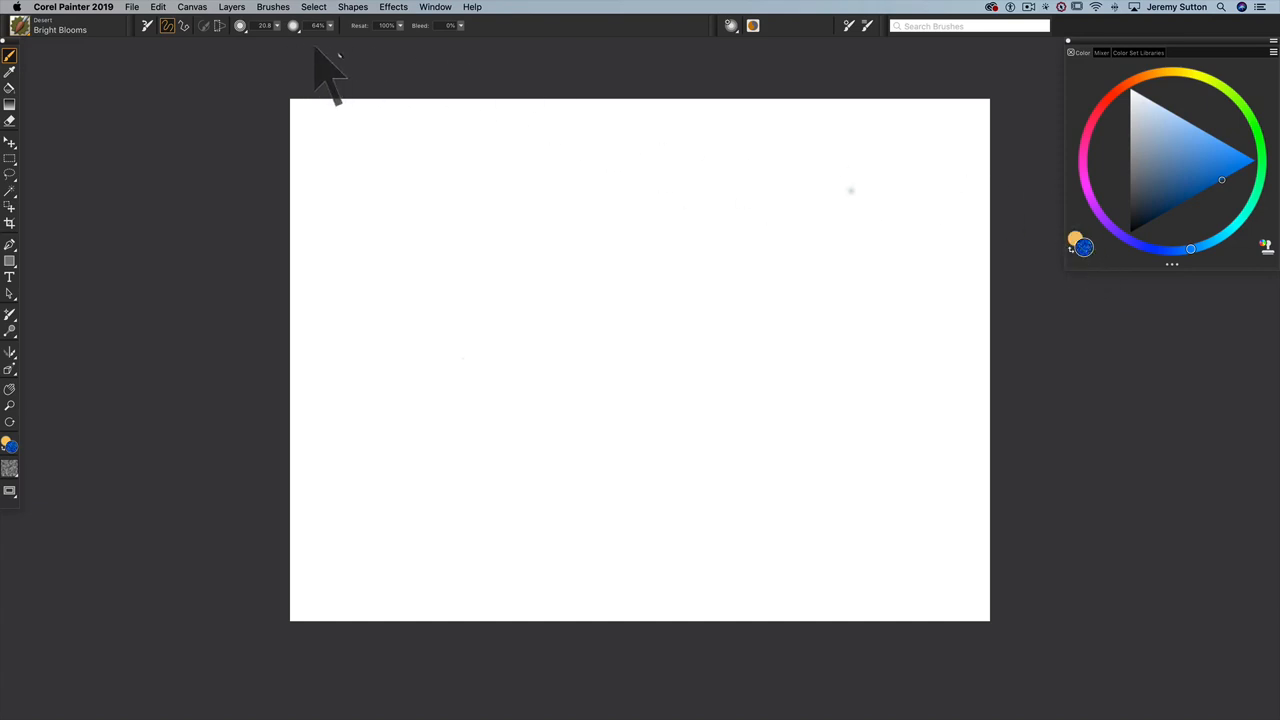
# Step: Show the Gradients panel and set a vertical ramp with blue on top and orange below
pyautogui.click(436, 8)
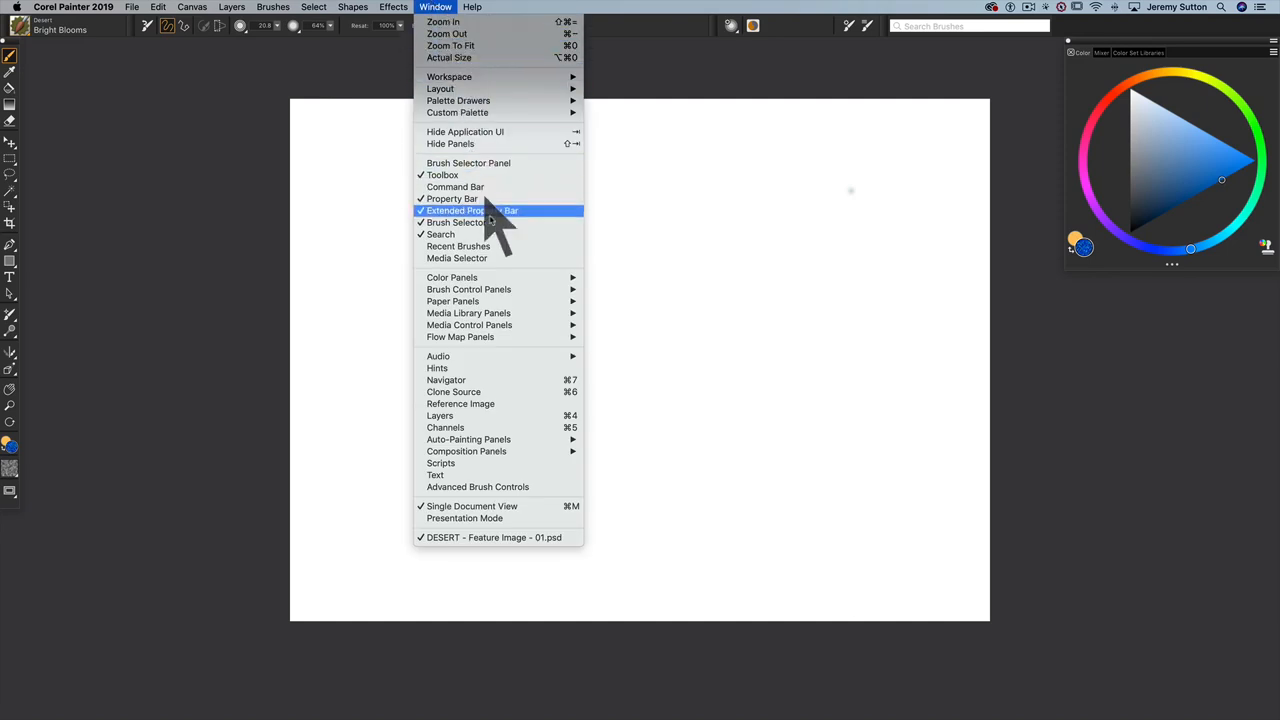
pyautogui.moveTo(468, 324)
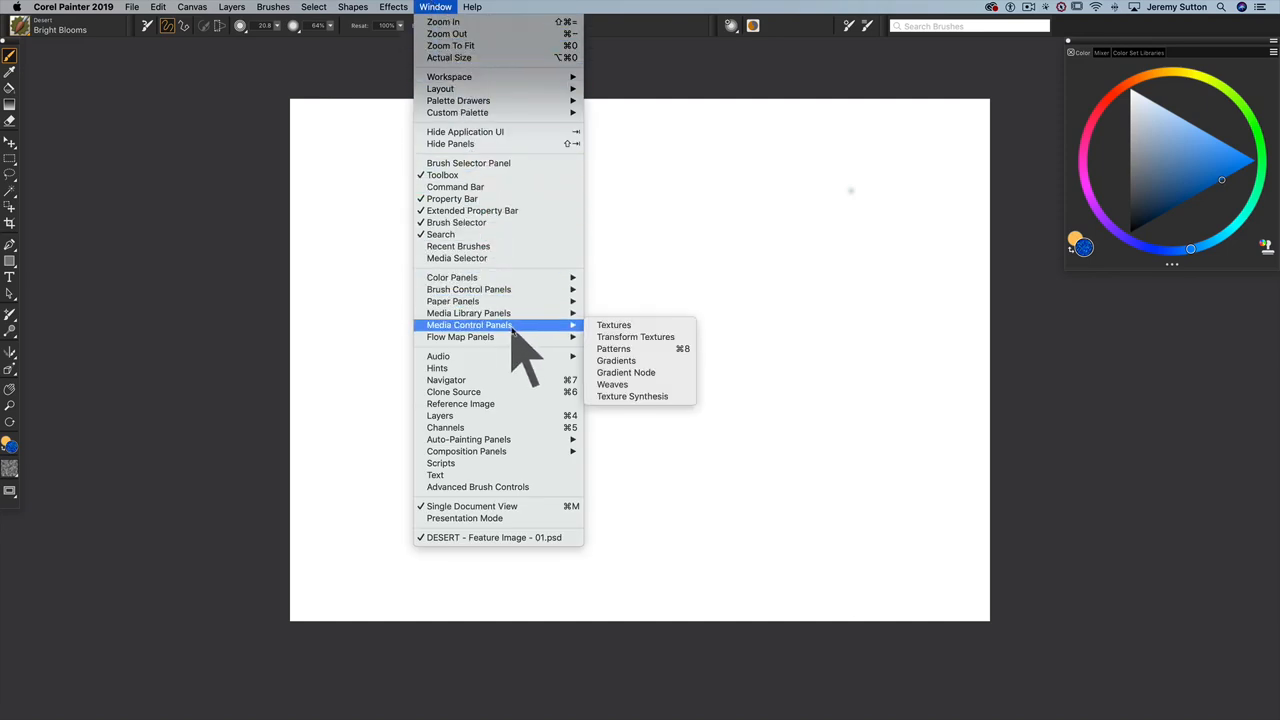
pyautogui.click(616, 360)
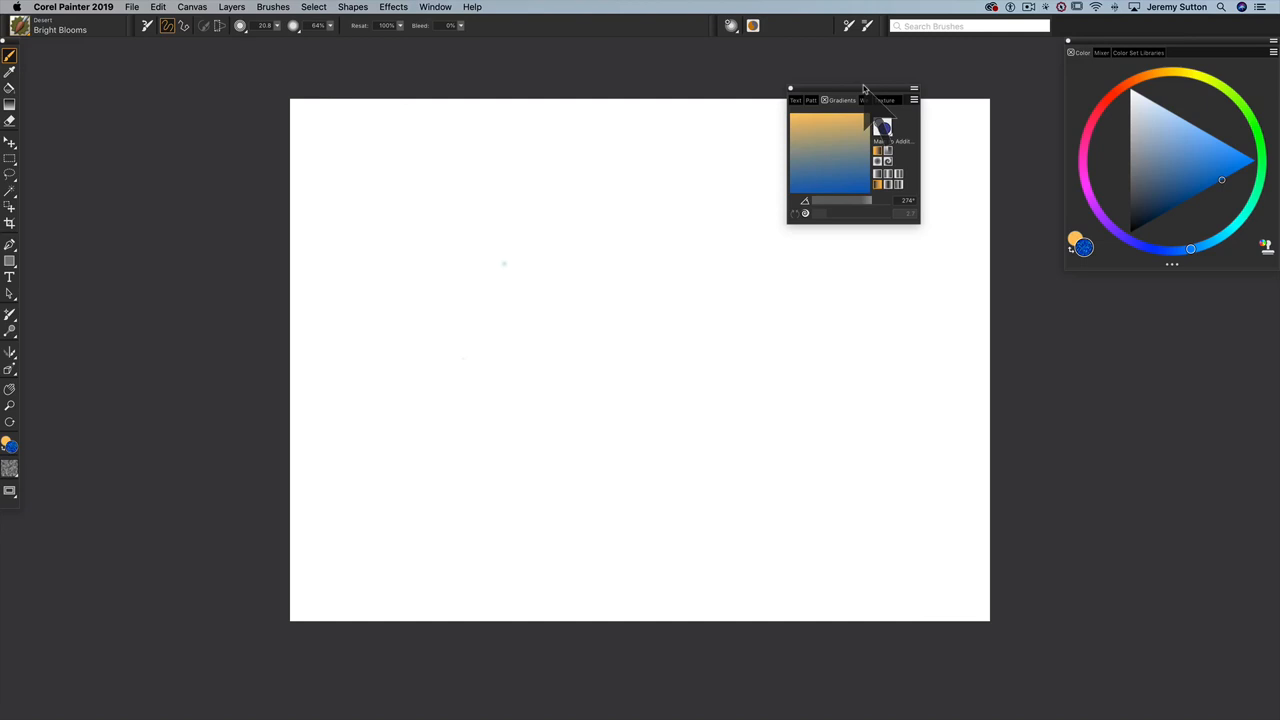
pyautogui.moveTo(852, 88); pyautogui.dragTo(688, 216)
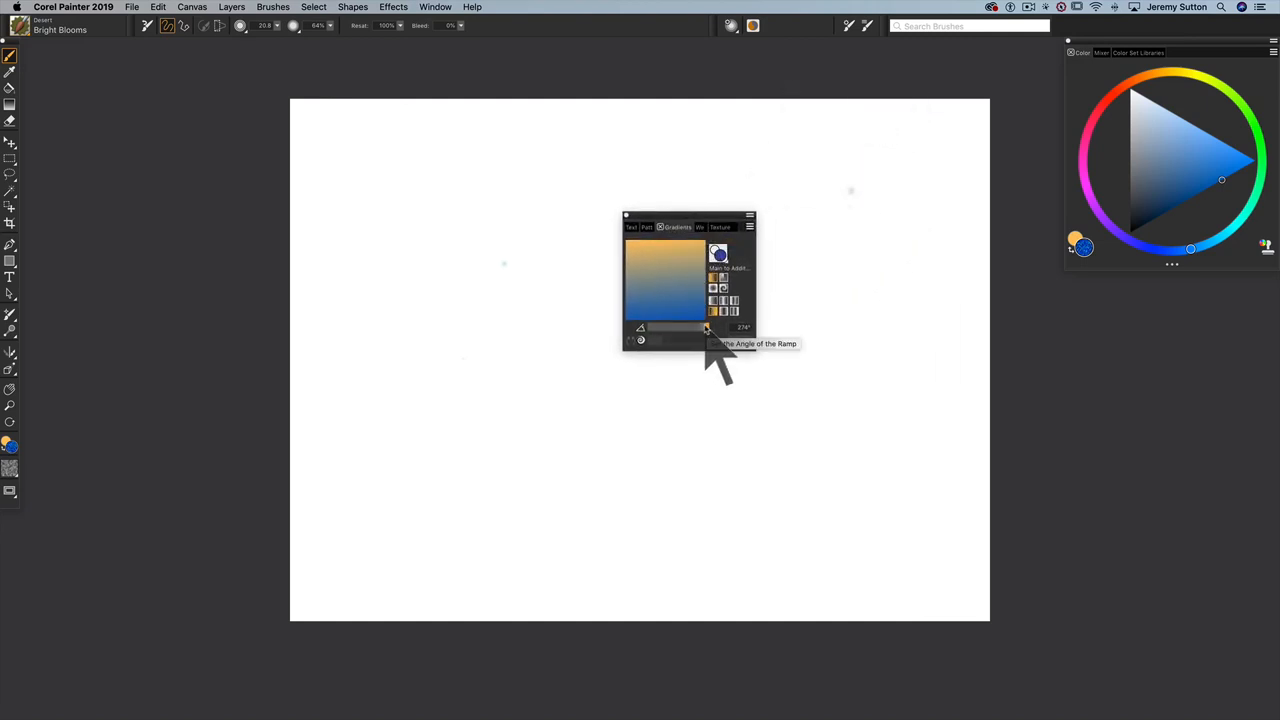
pyautogui.moveTo(708, 328); pyautogui.dragTo(732, 328)
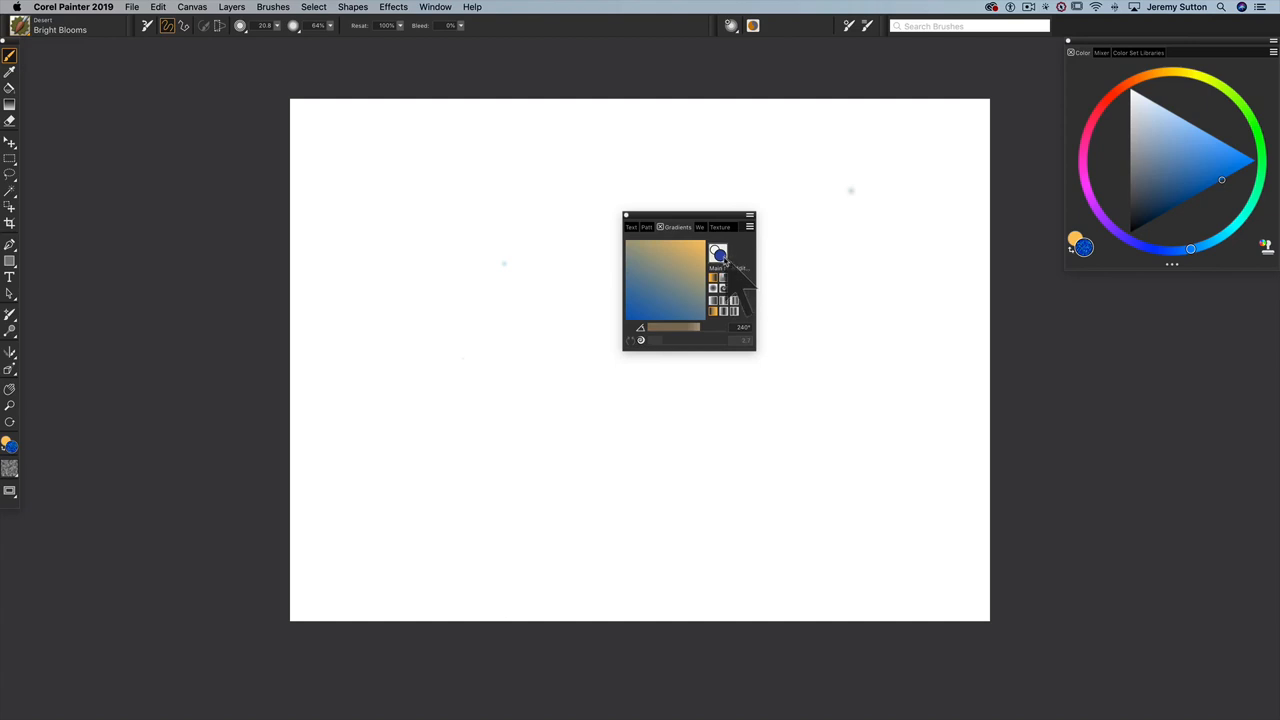
pyautogui.click(718, 254)
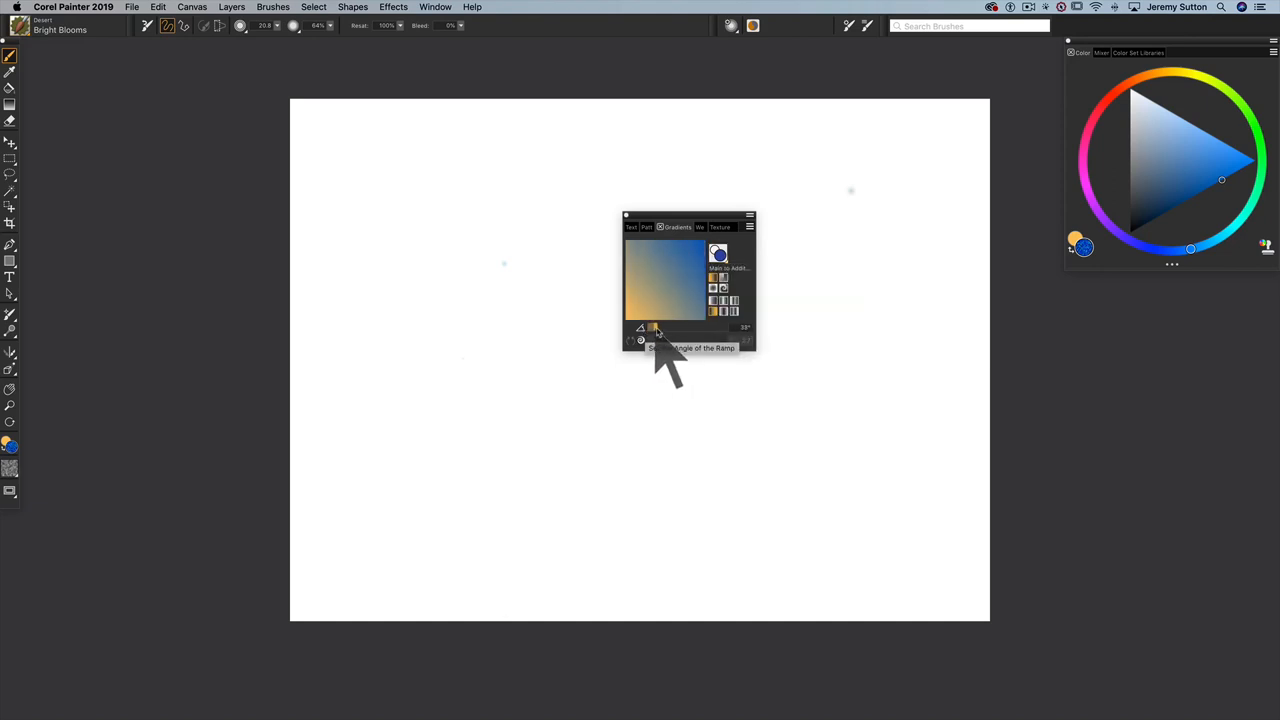
pyautogui.moveTo(656, 328); pyautogui.dragTo(710, 328)
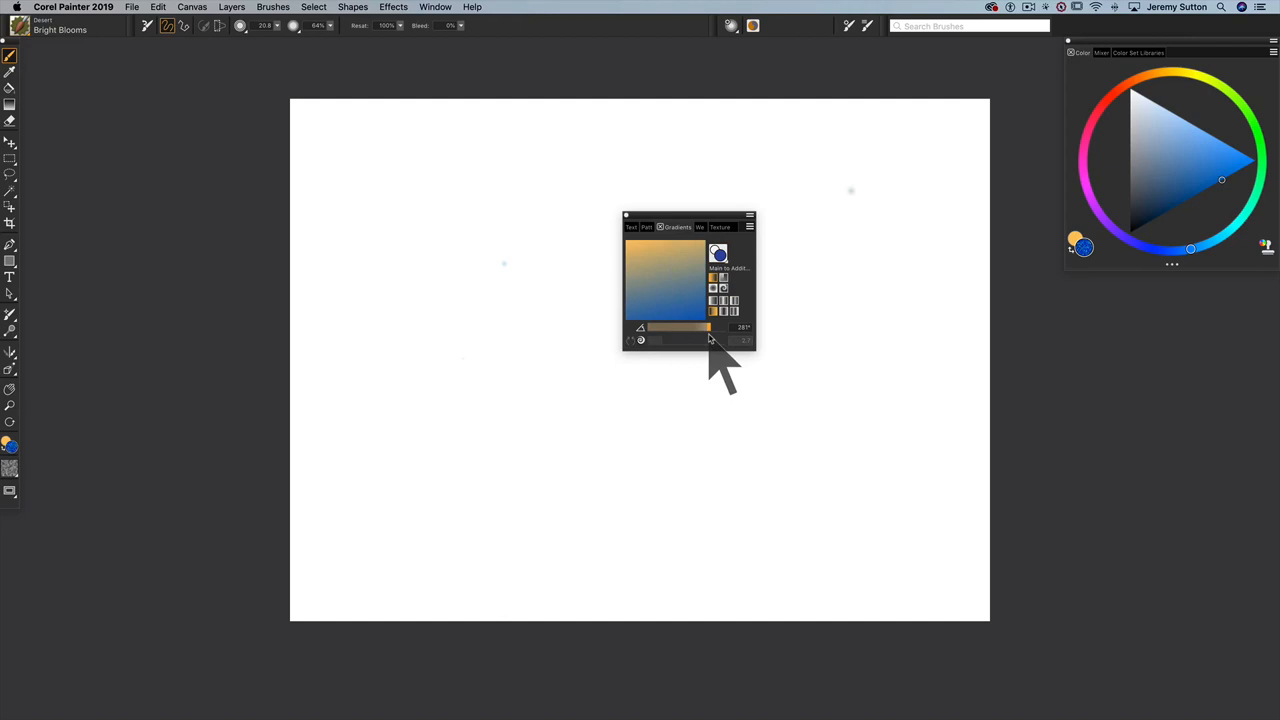
pyautogui.moveTo(708, 328); pyautogui.dragTo(680, 328)
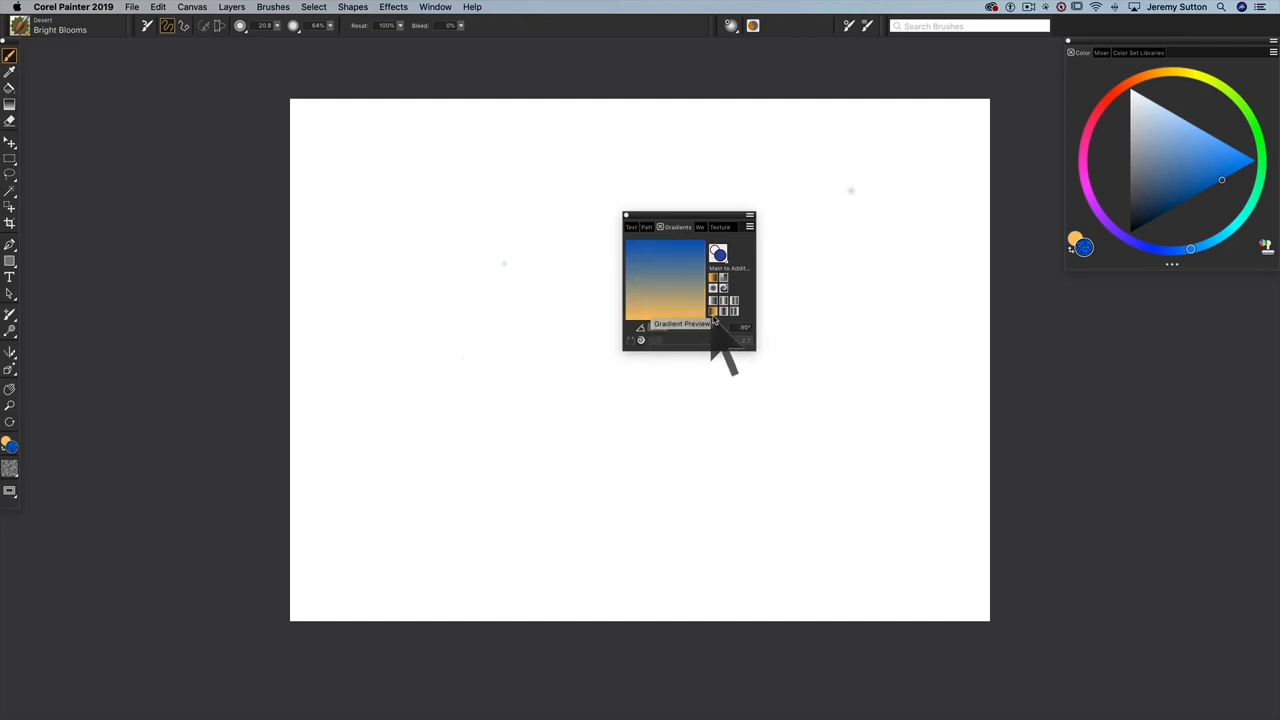
# Step: Fill the canvas via Edit > Fill using Fill with Gradient
pyautogui.click(148, 8)
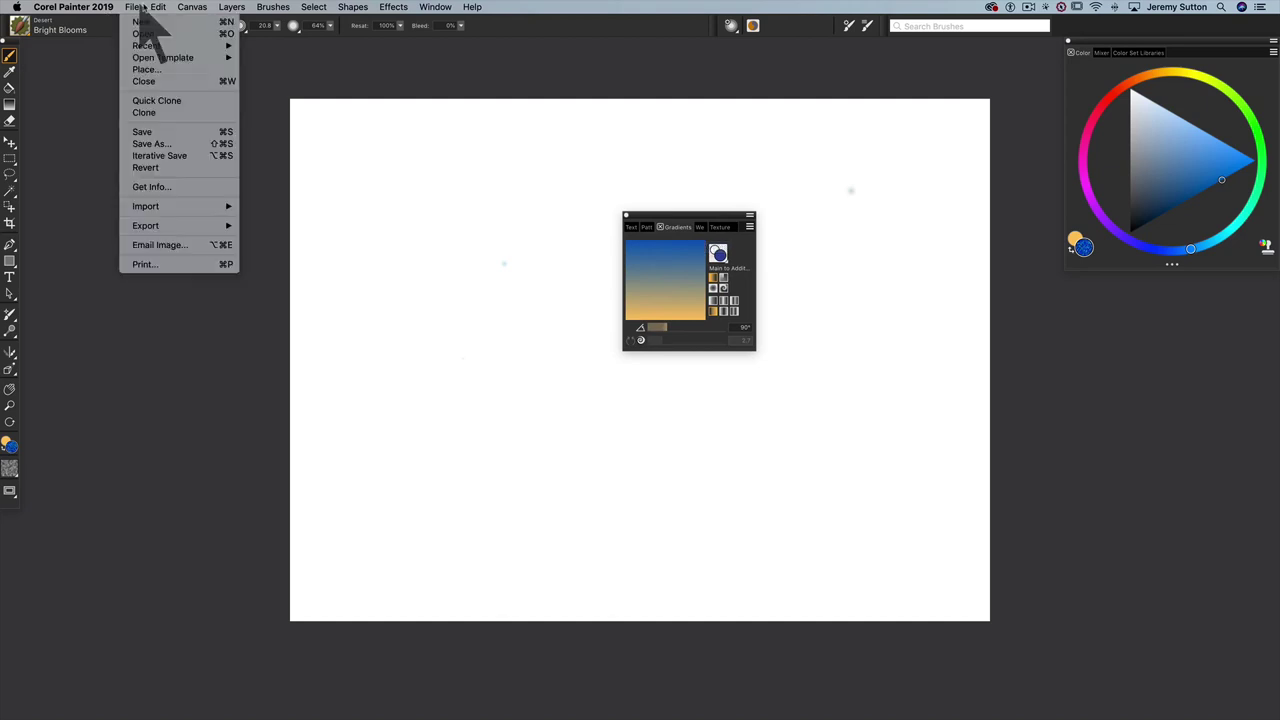
pyautogui.click(160, 8)
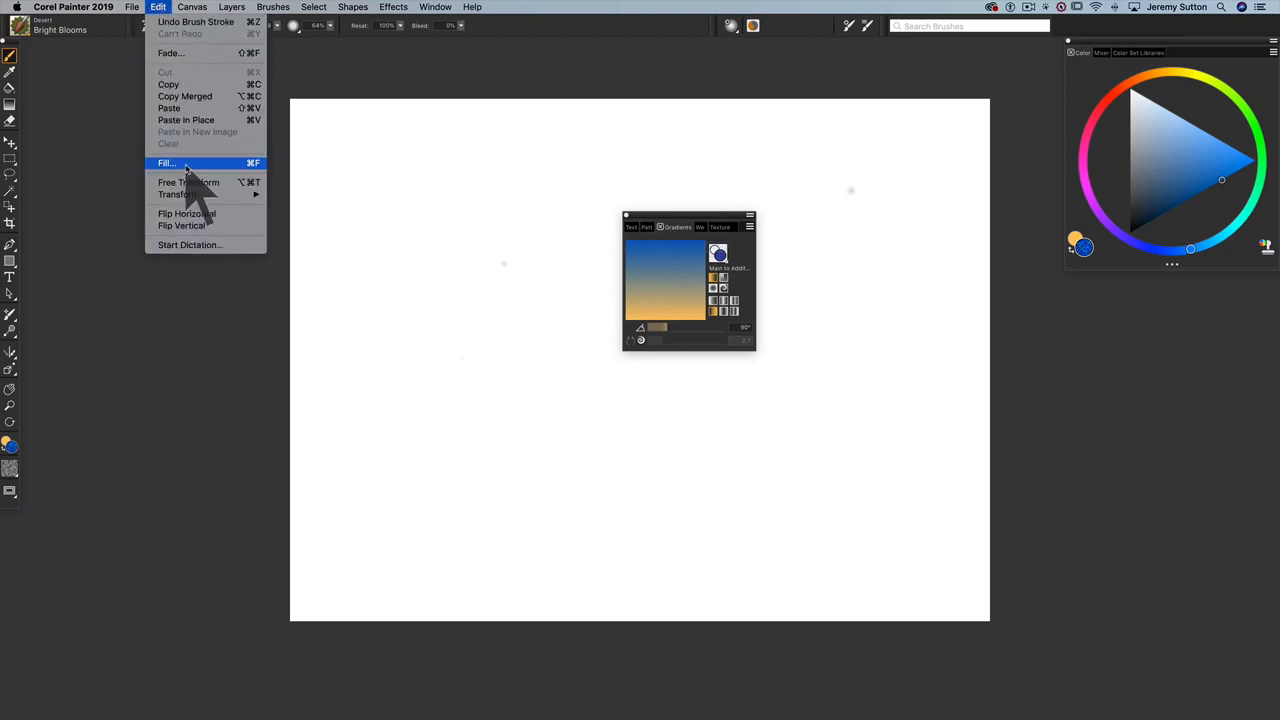
pyautogui.click(166, 162)
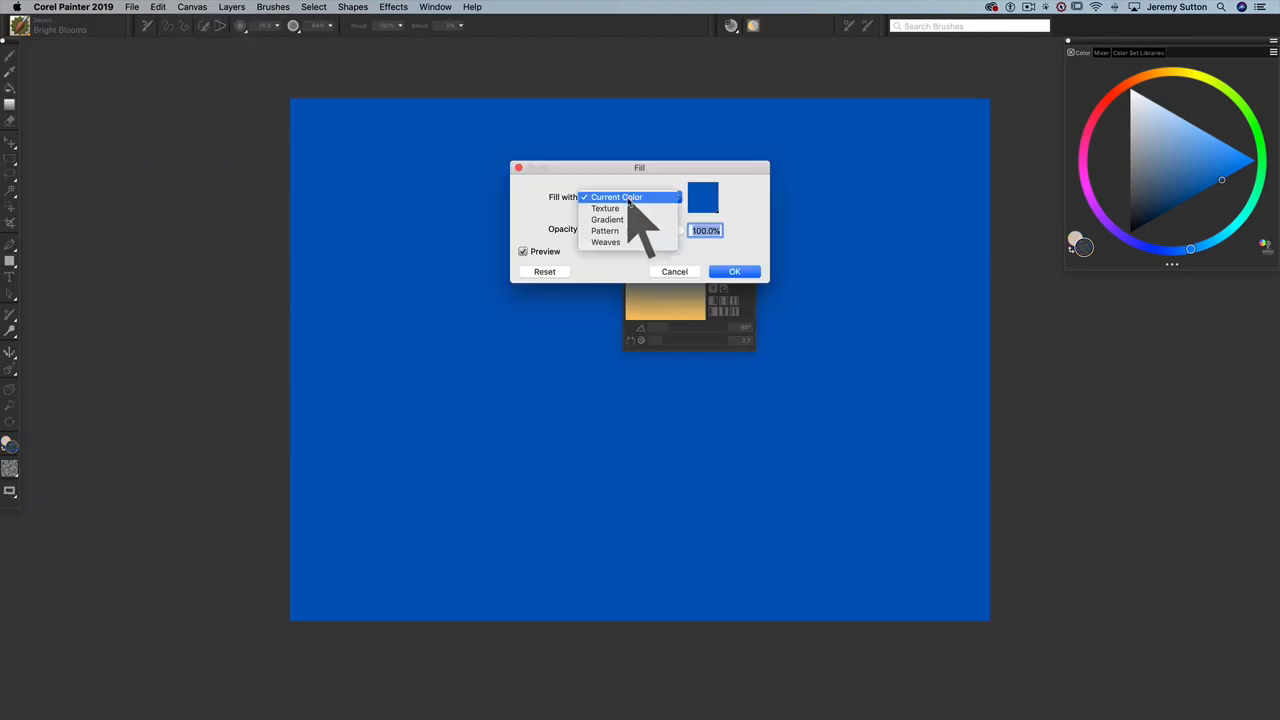
pyautogui.click(606, 218)
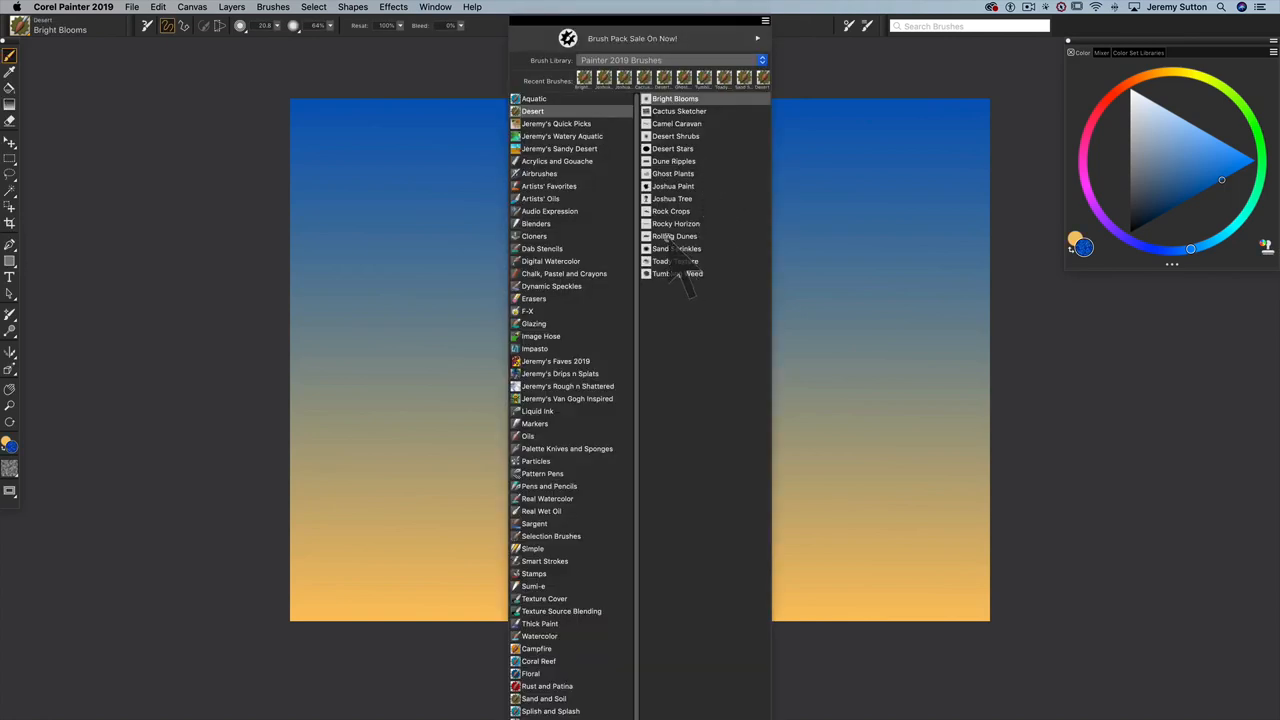
# Step: Paint warm sand-coloured rolling dunes across the lower half with the Rolling Dunes brush
pyautogui.click(676, 236)
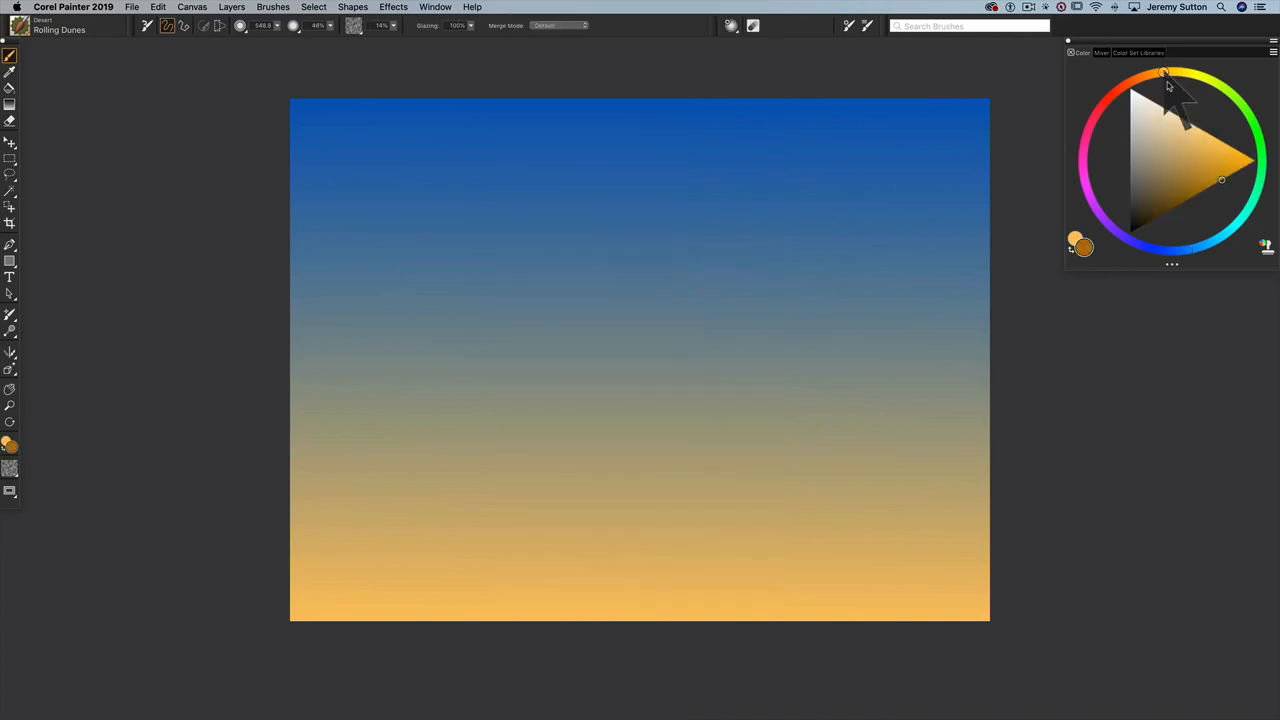
pyautogui.click(1204, 138)
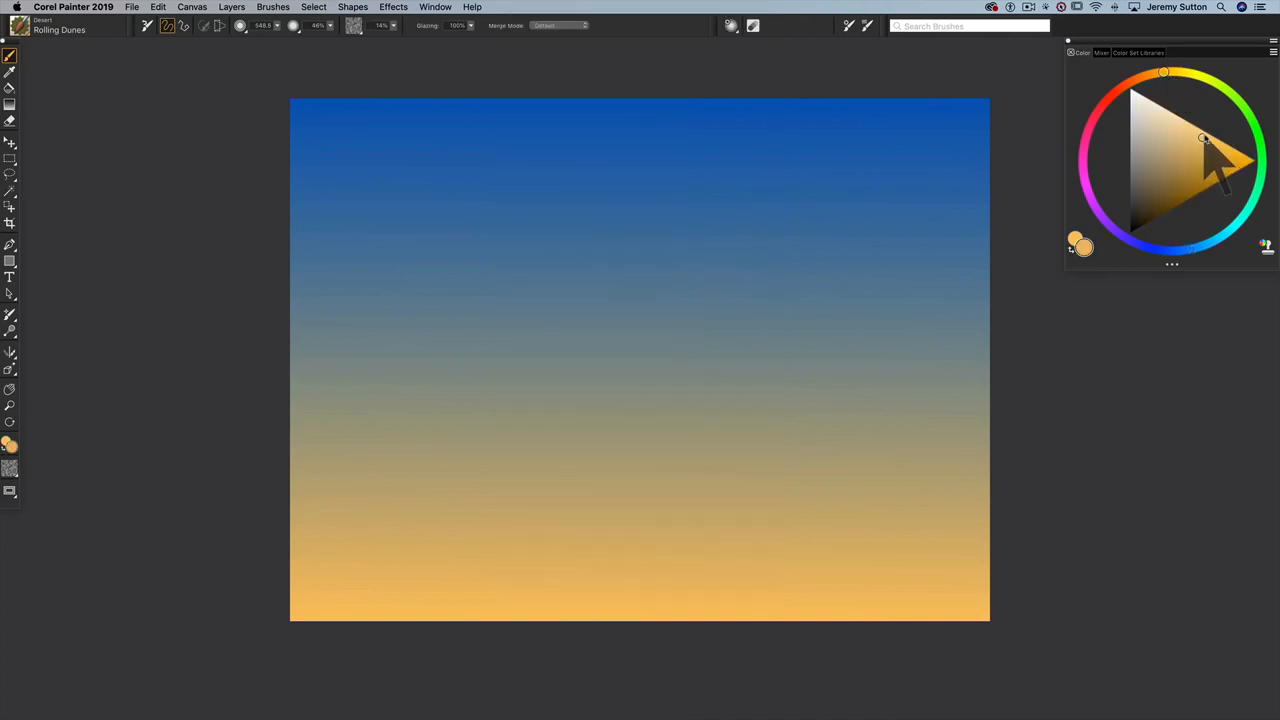
pyautogui.moveTo(290, 490)
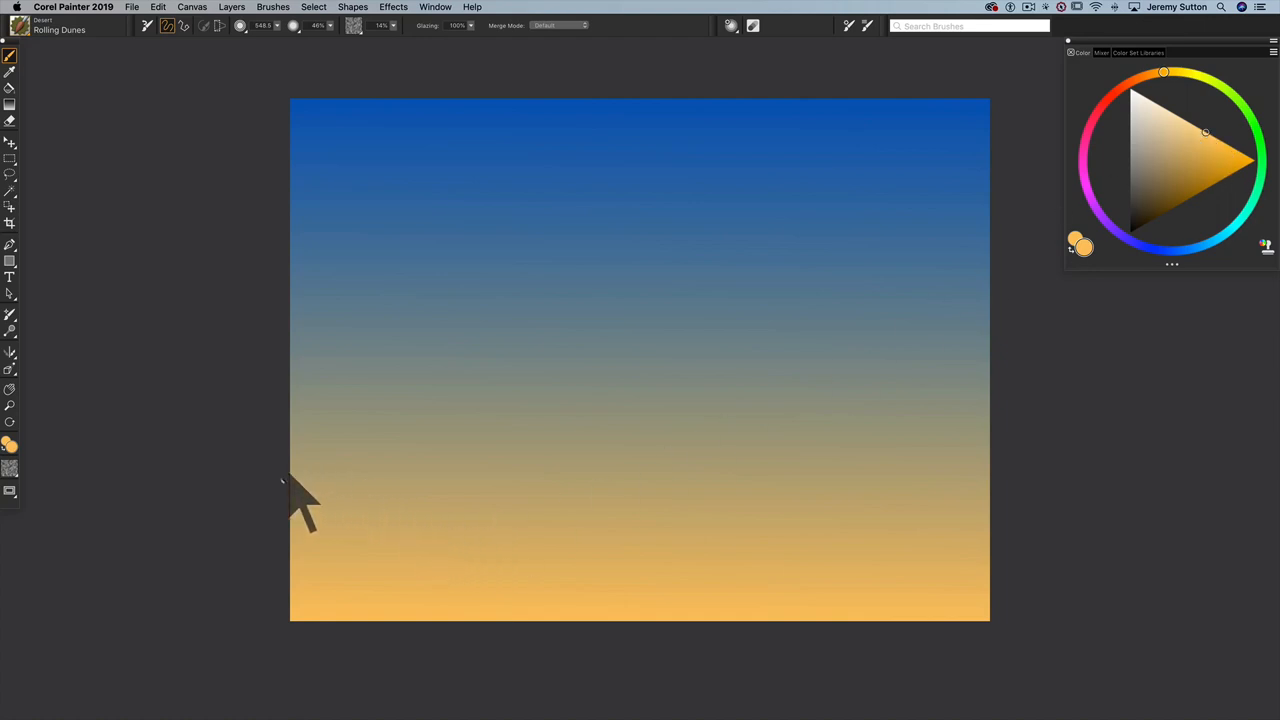
pyautogui.moveTo(300, 500); pyautogui.dragTo(760, 470)
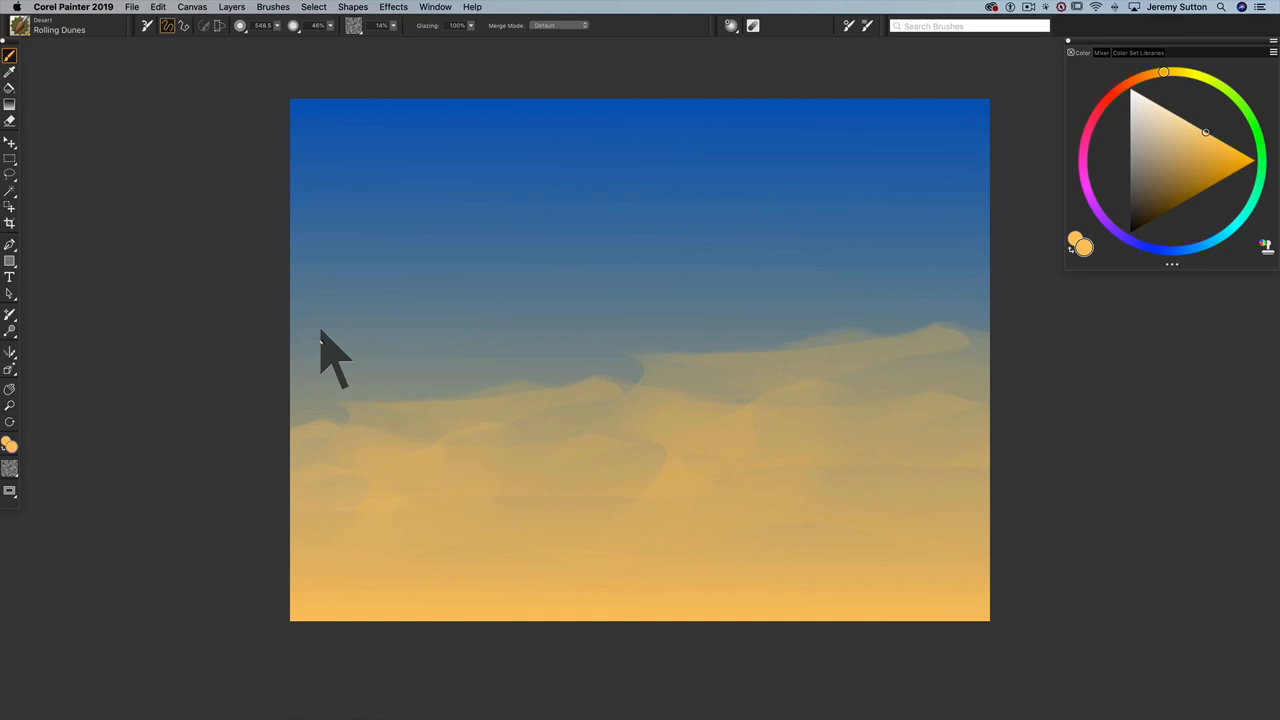
pyautogui.moveTo(92, 270)
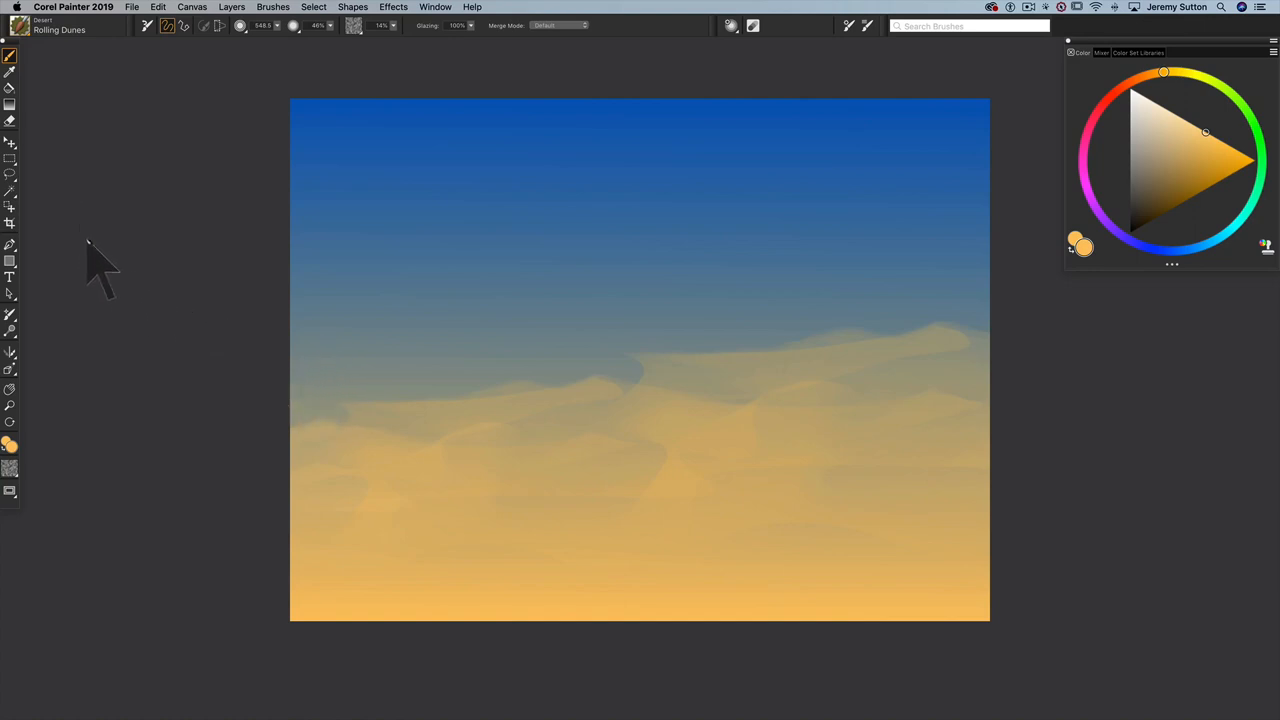
pyautogui.moveTo(150, 260)
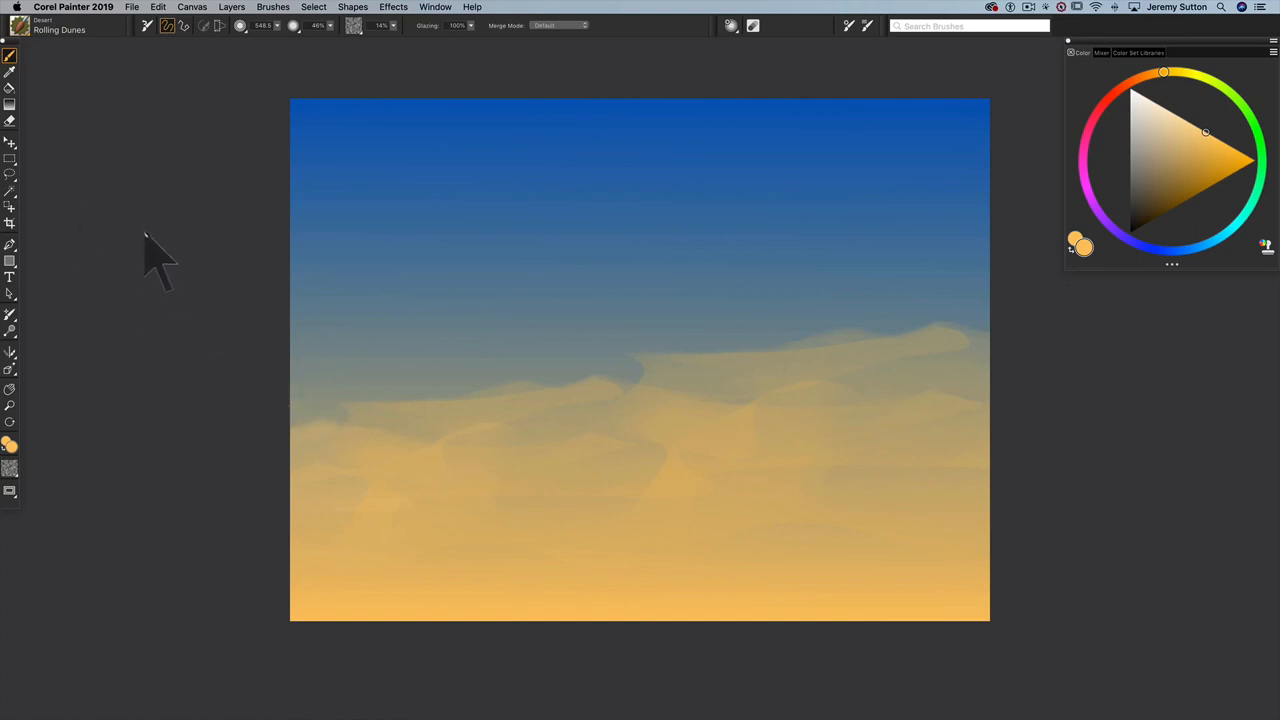
pyautogui.moveTo(184, 120)
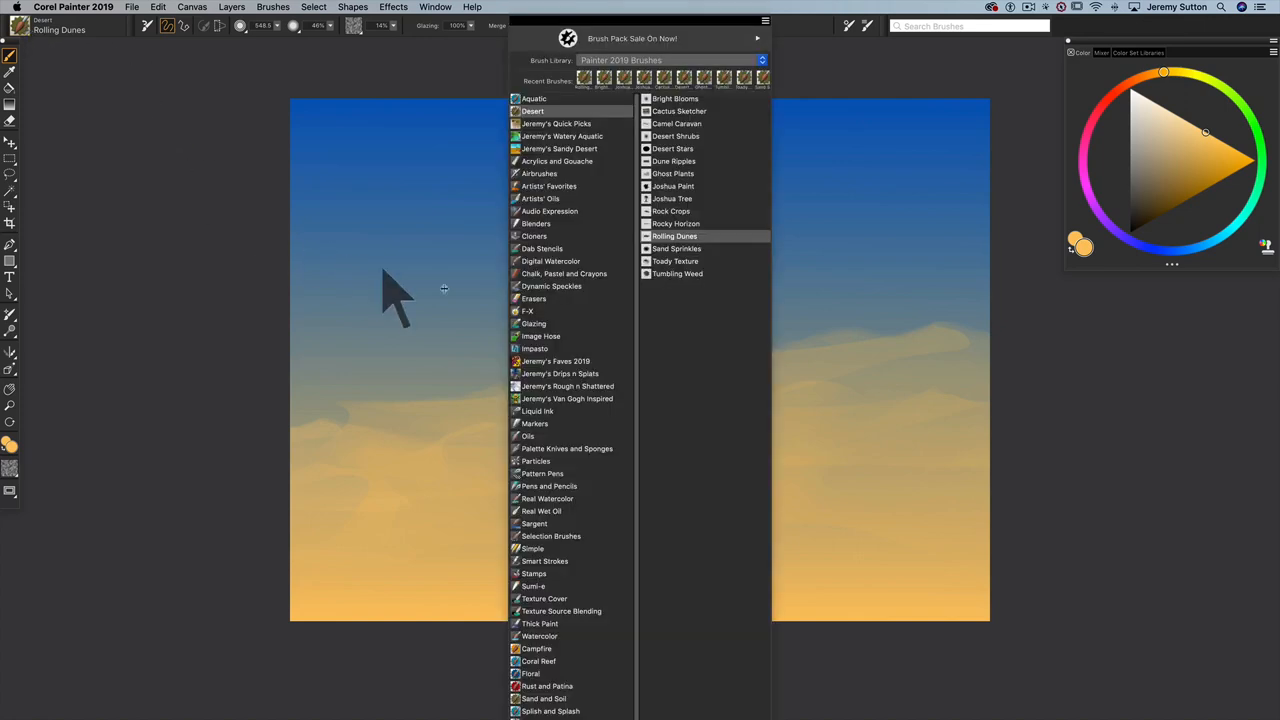
pyautogui.moveTo(678, 224)
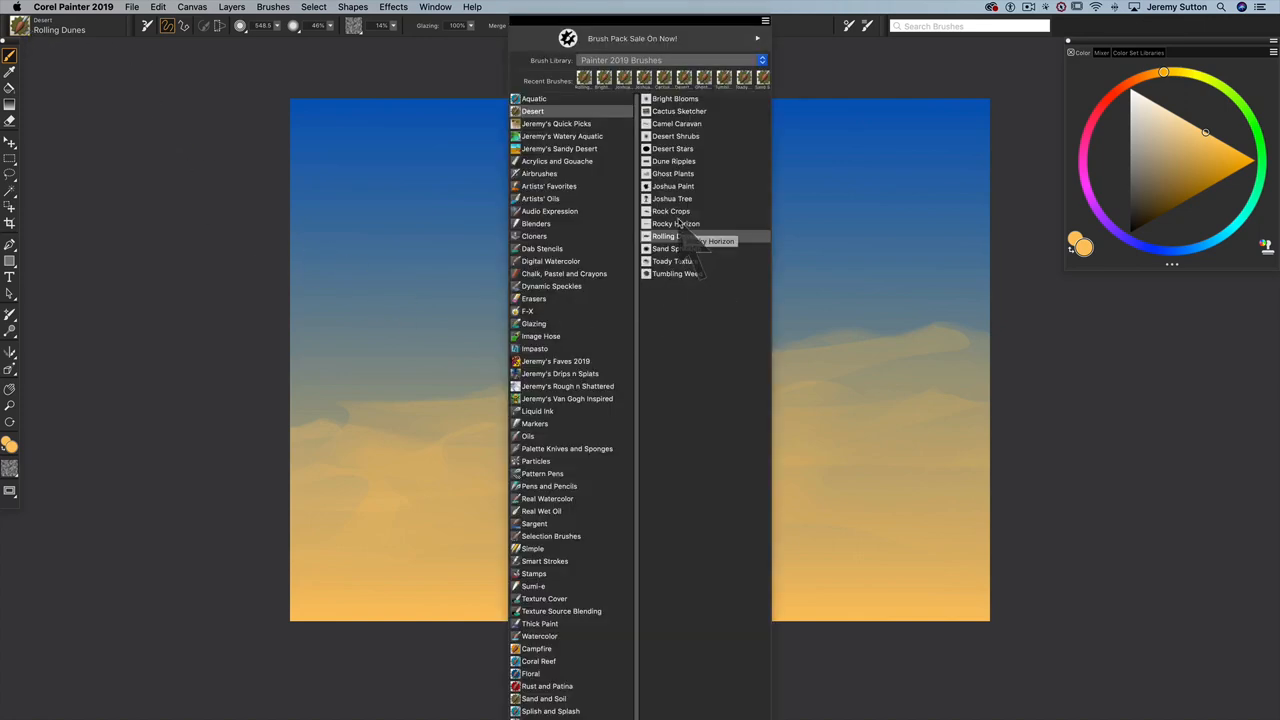
# Step: Switch to the Desert > Rocky Horizon brush to paint the grey-blue horizon band
pyautogui.click(676, 224)
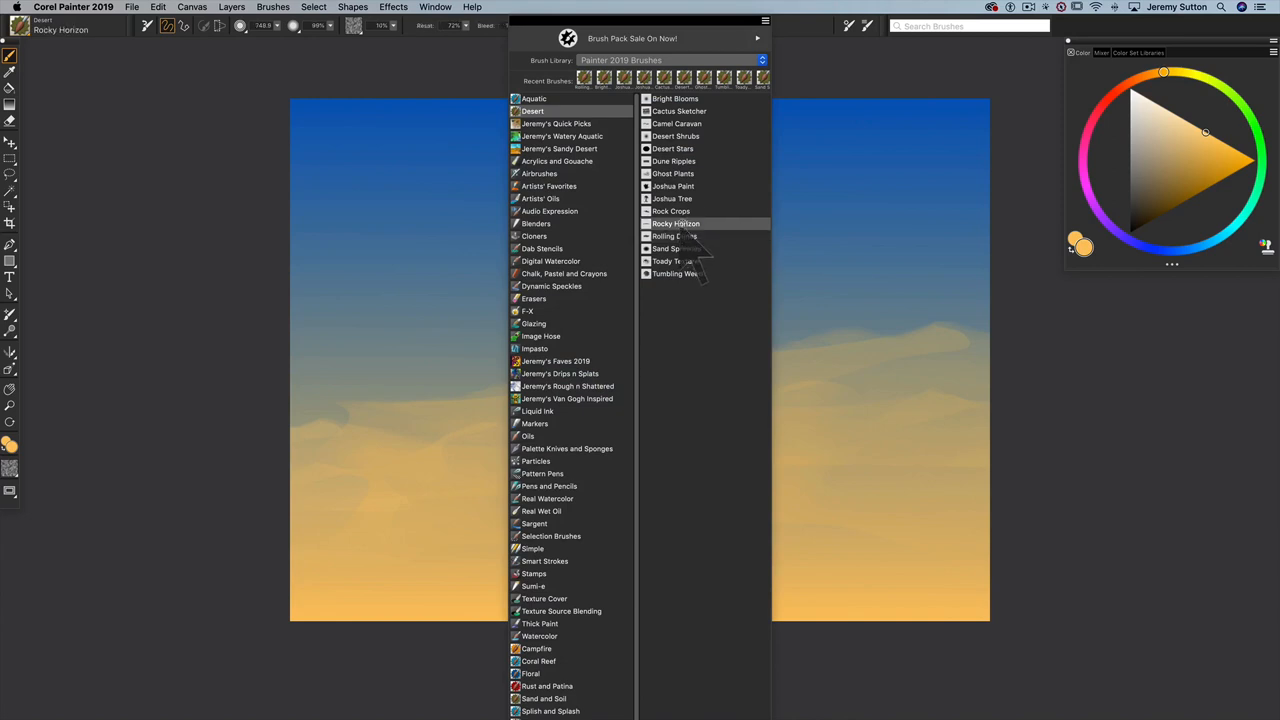
pyautogui.click(676, 224)
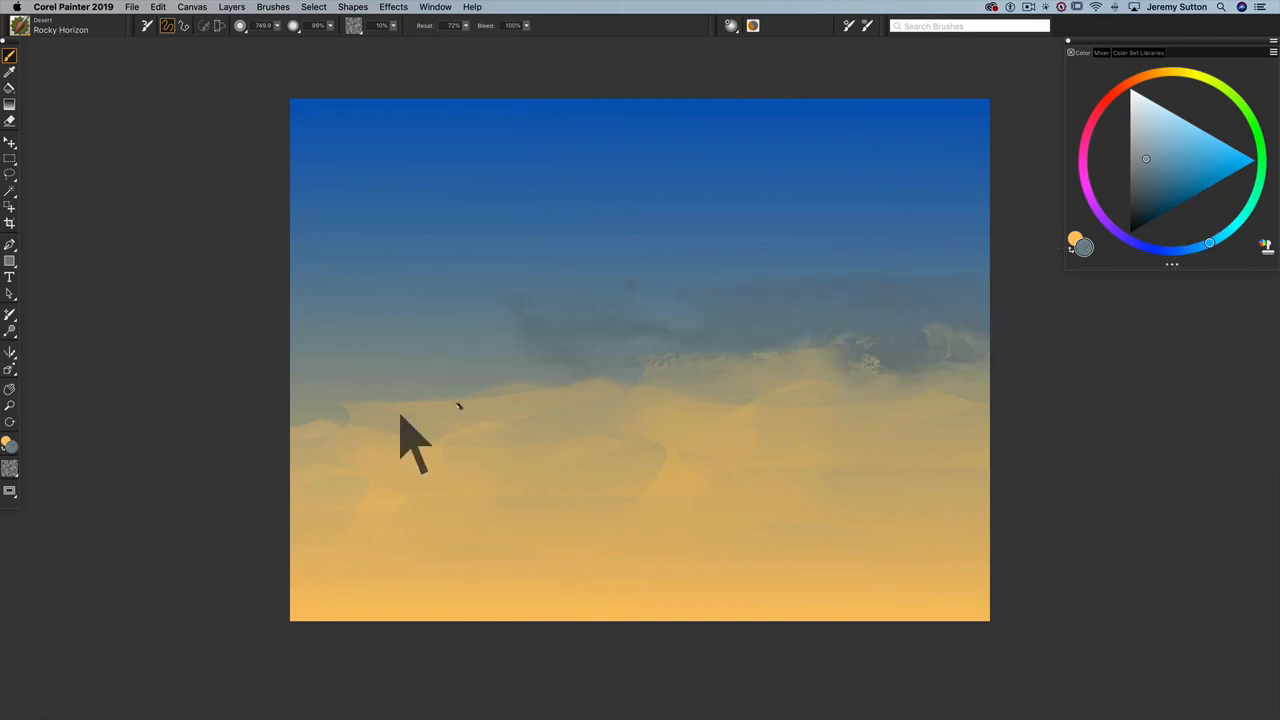
pyautogui.moveTo(996, 356)
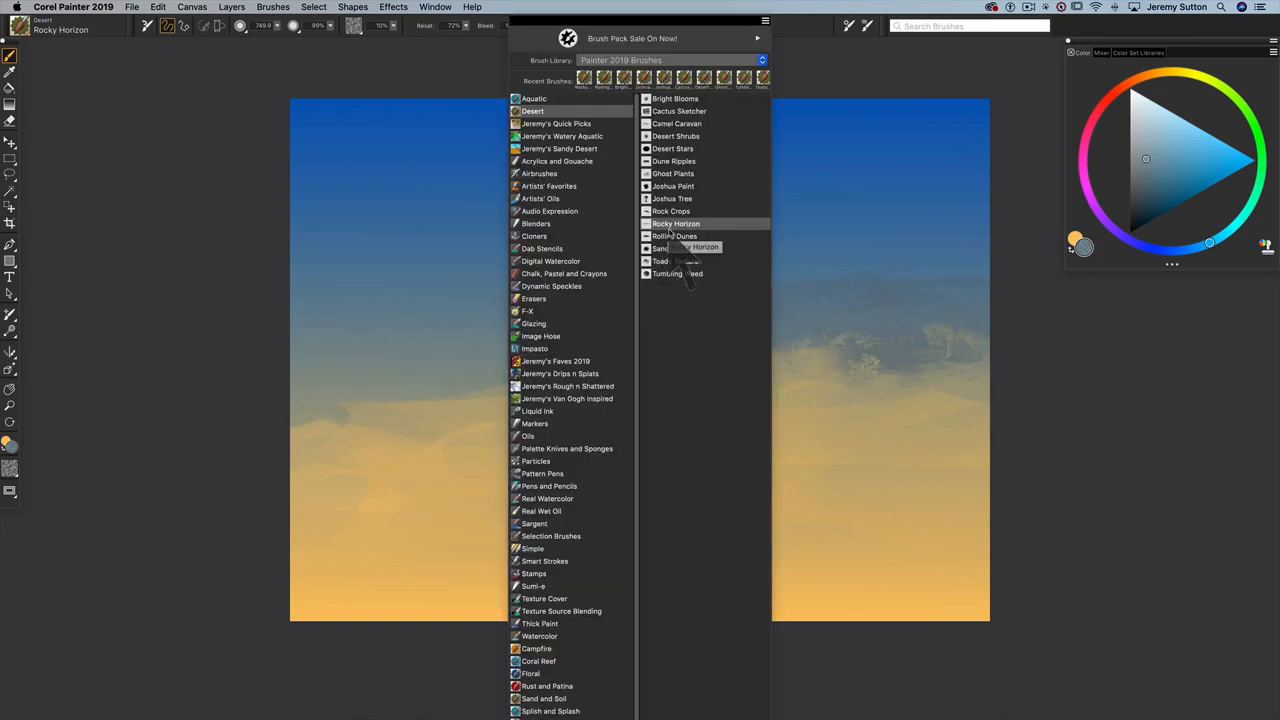
# Step: Use the Rock Crops brush on the horizon, then select the rippled sand texture brush
pyautogui.click(672, 212)
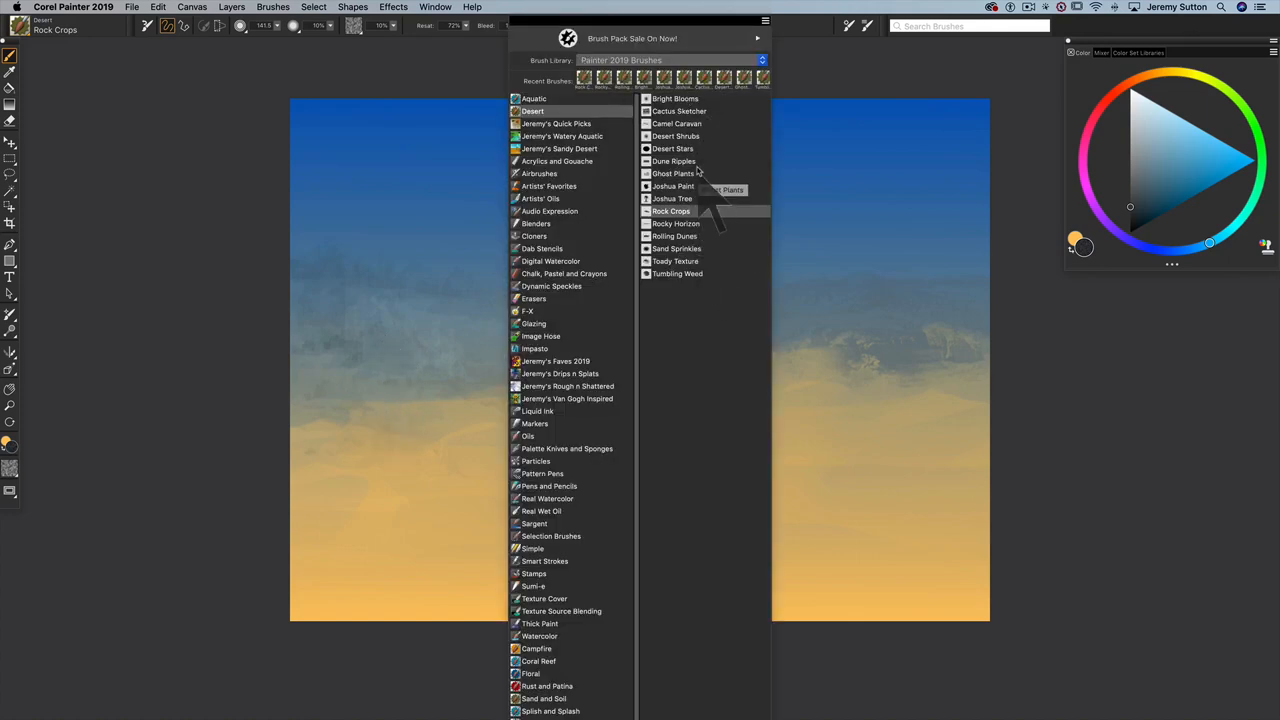
pyautogui.click(672, 160)
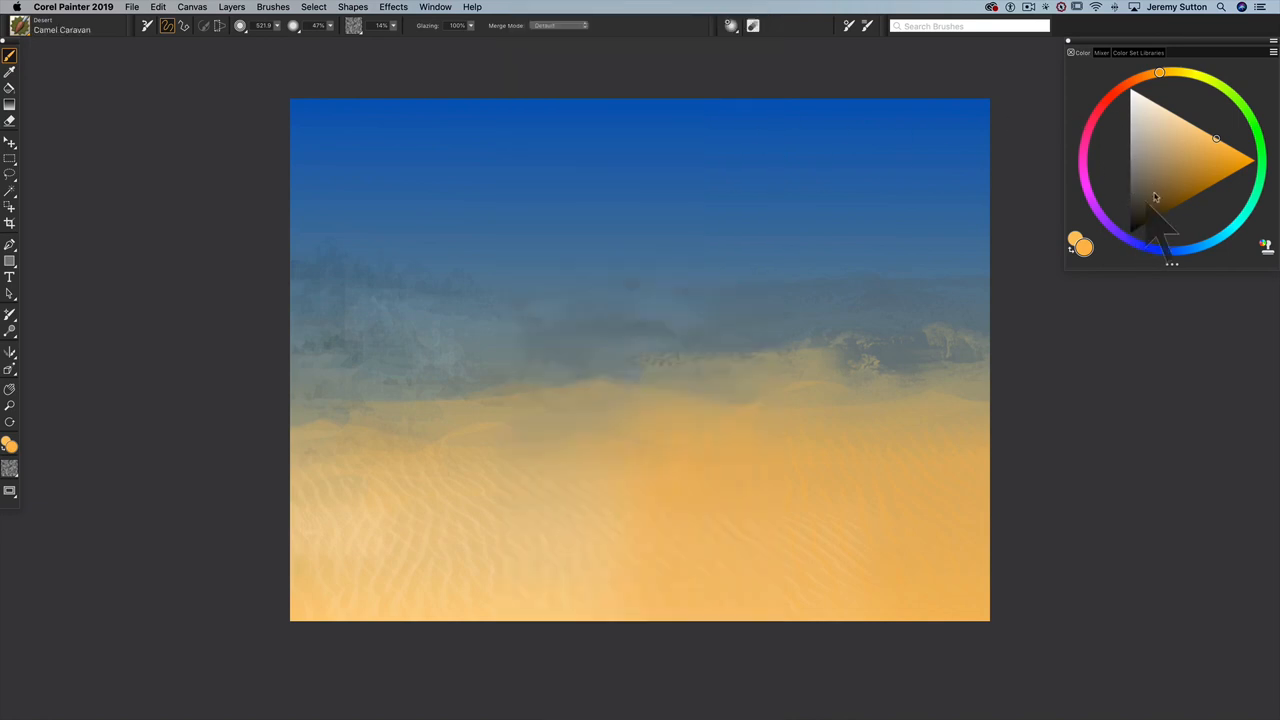
pyautogui.moveTo(1150, 200)
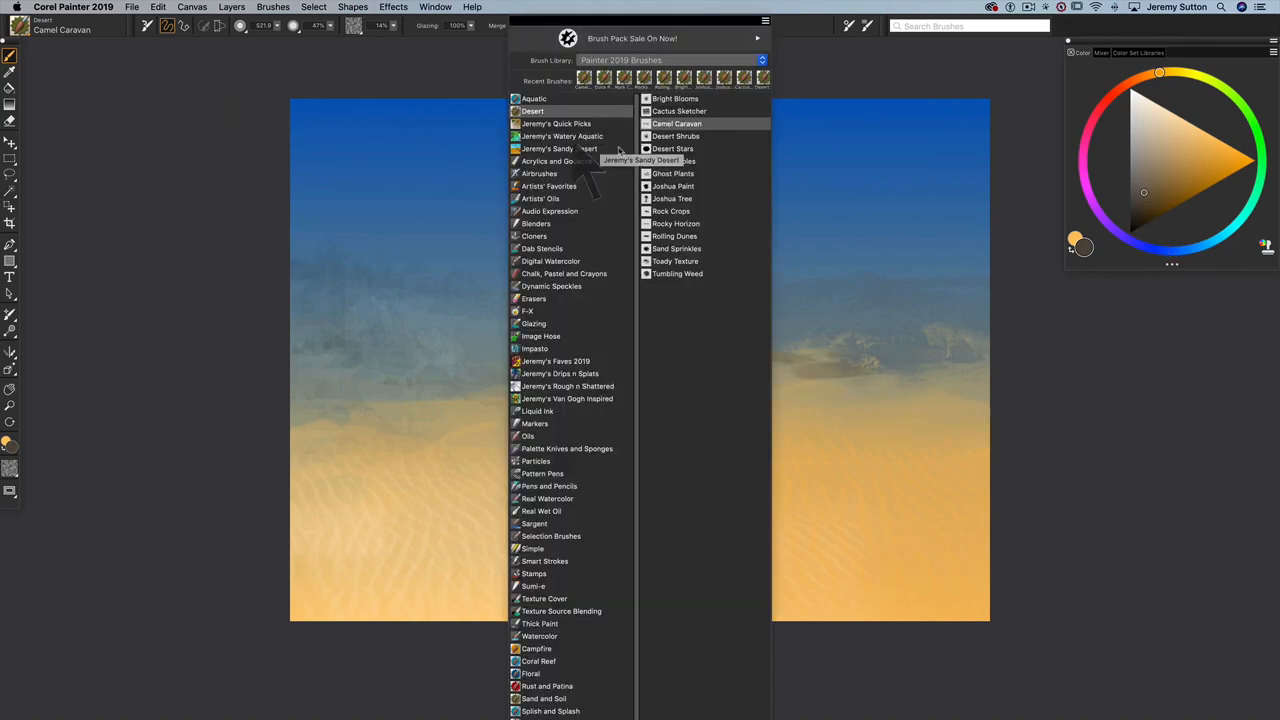
pyautogui.moveTo(688, 158)
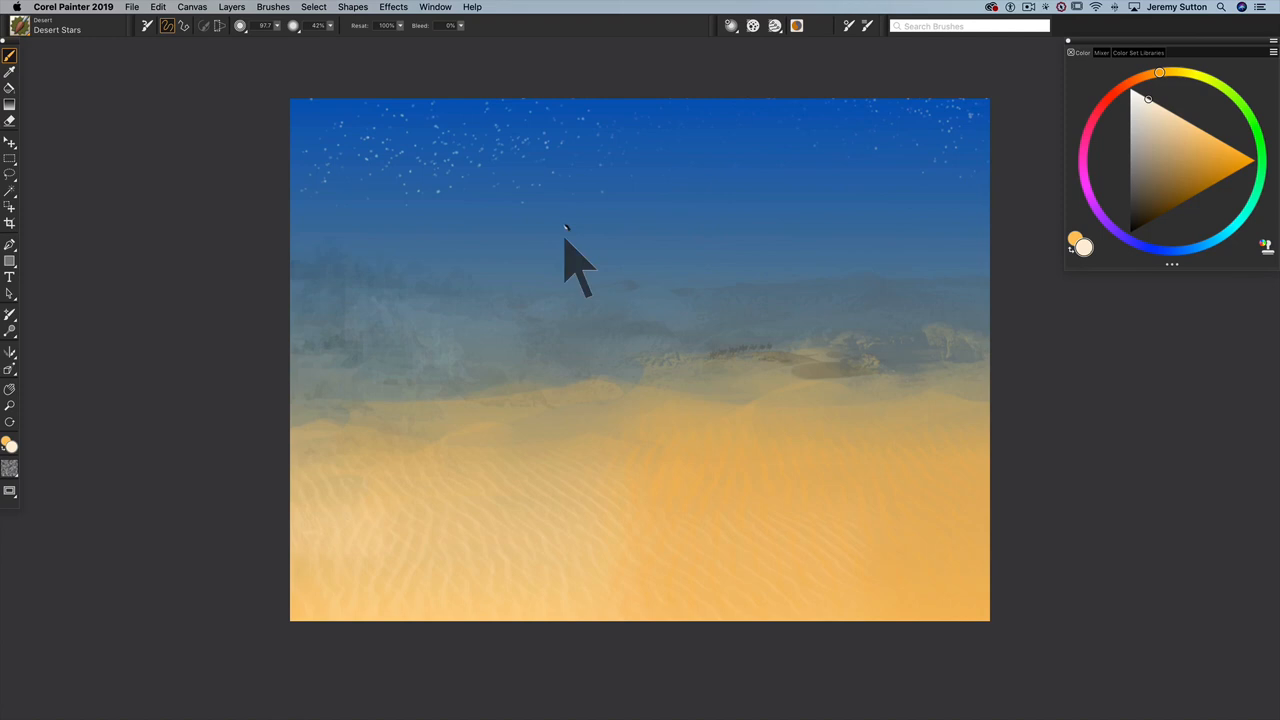
# Step: Reopen the Desert brush choices after dabbing stars across the upper sky
pyautogui.click(156, 30)
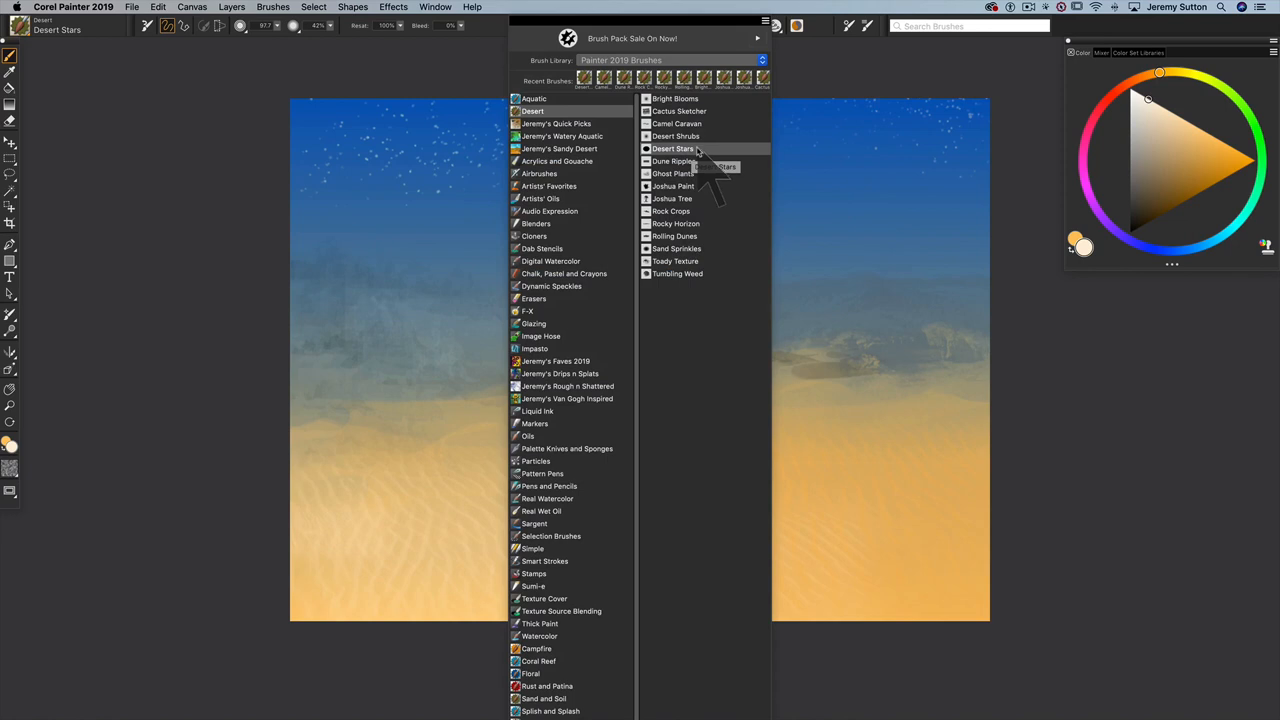
# Step: Switch to the Sand Sprinkles brush to draw the winding sparkling path
pyautogui.click(676, 248)
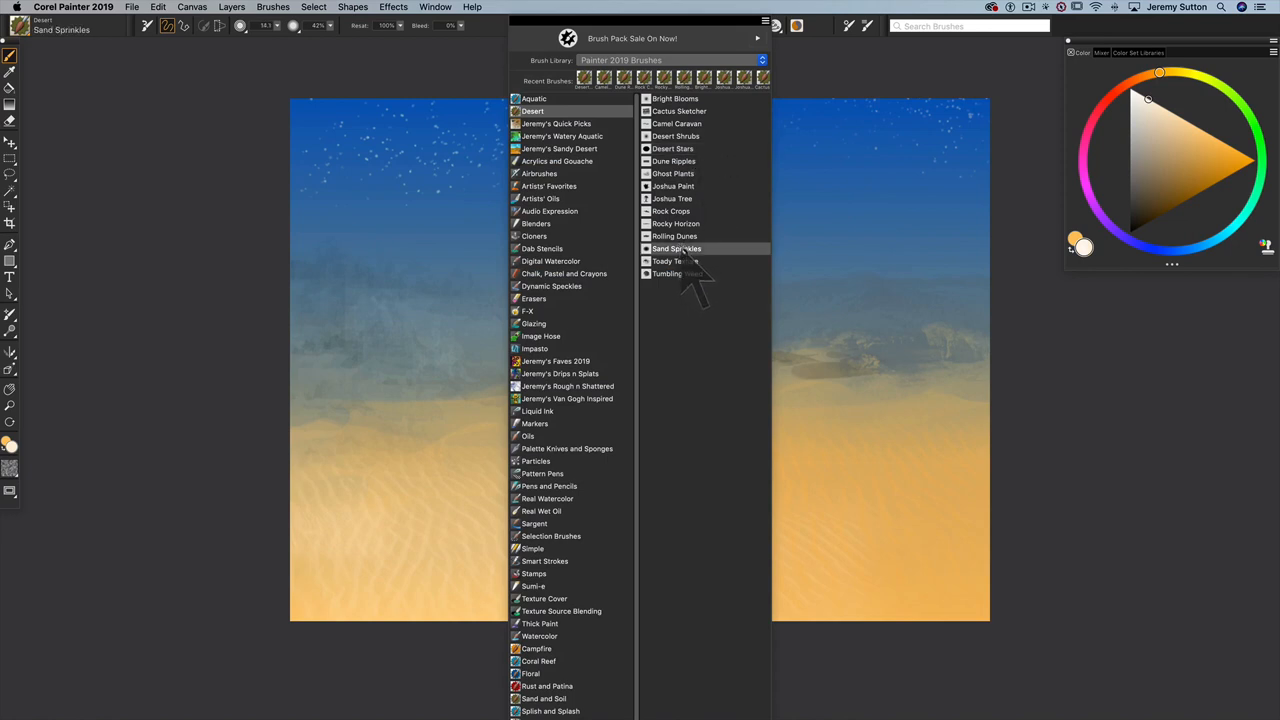
pyautogui.click(676, 248)
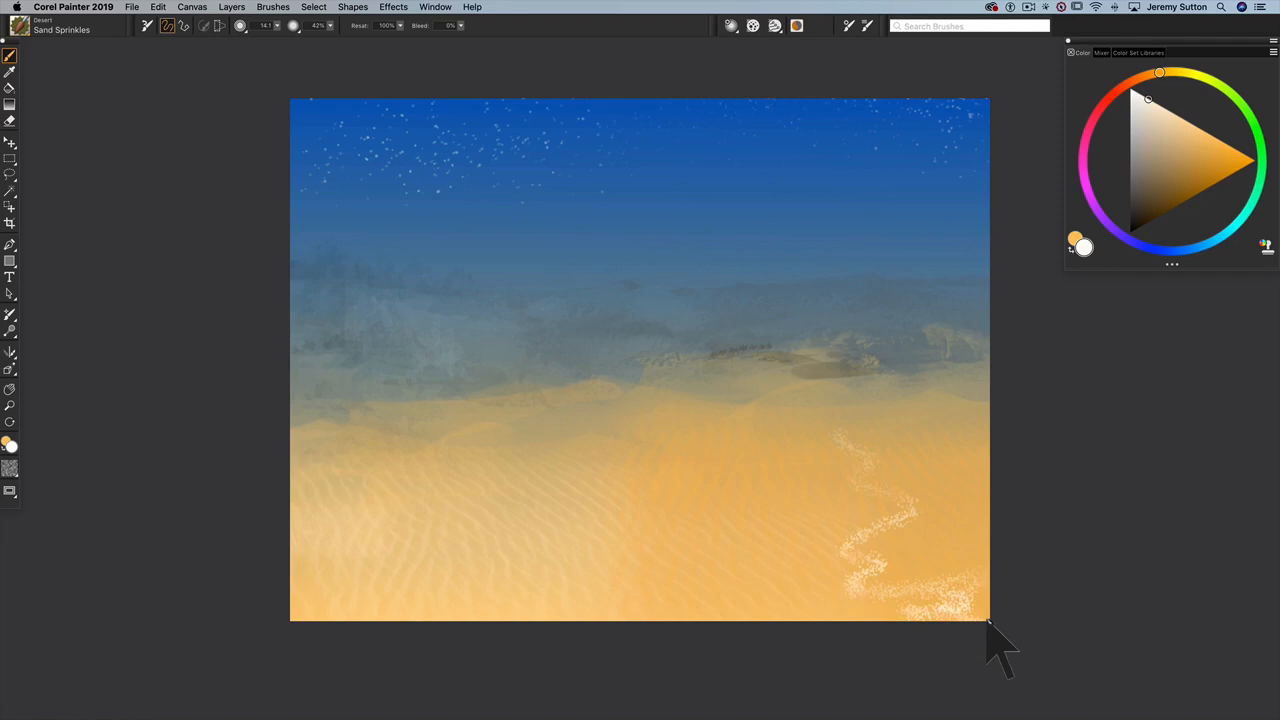
pyautogui.moveTo(836, 480)
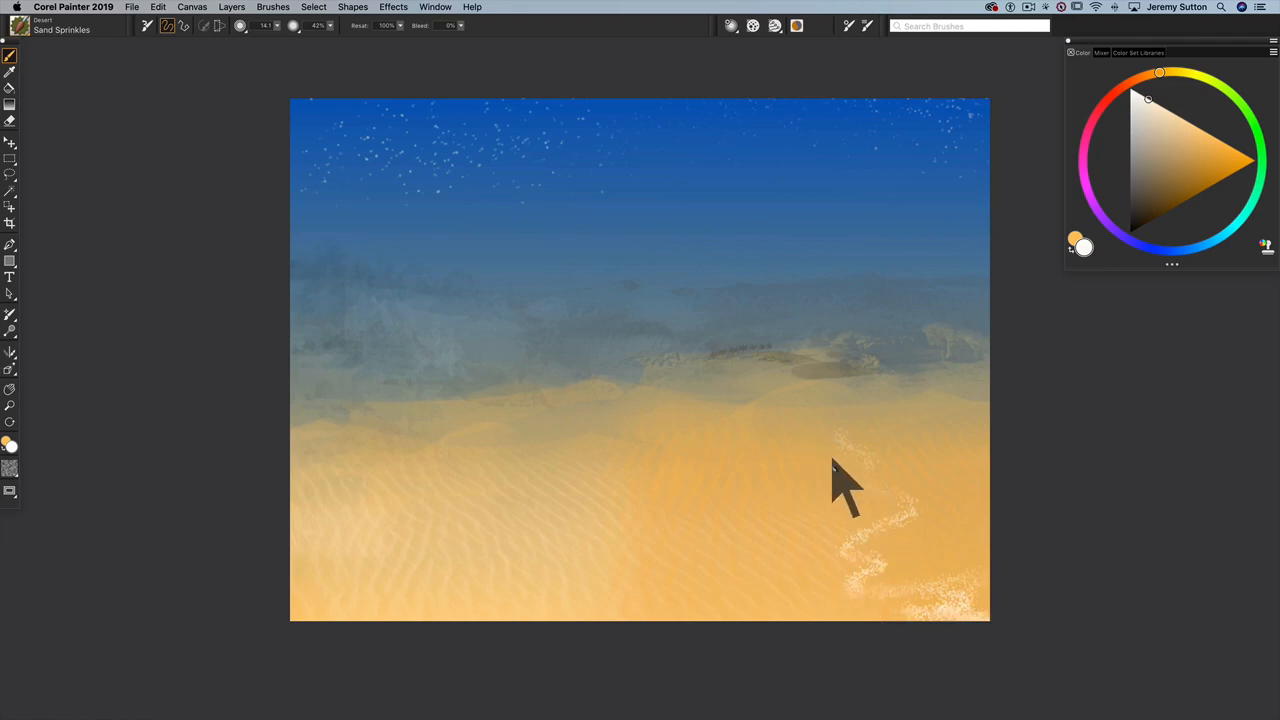
pyautogui.moveTo(360, 630)
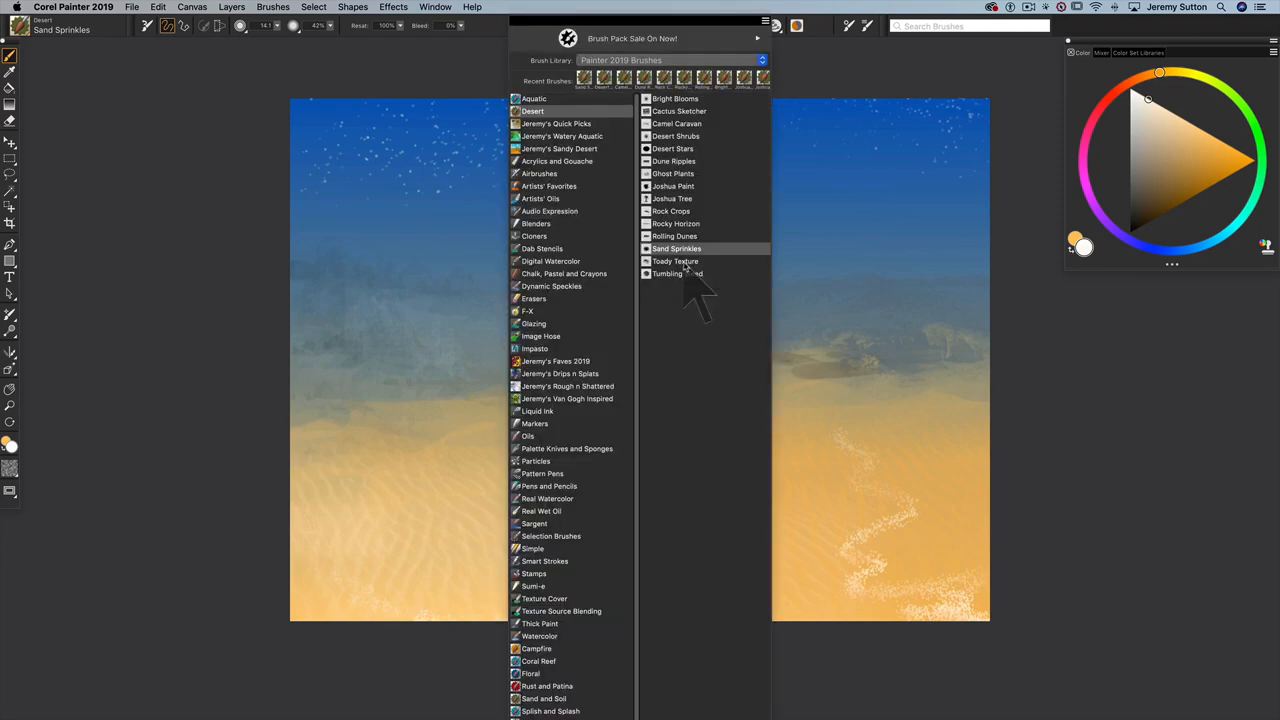
# Step: Brush pale mottled Toady Texture over the foreground sand on the lower left
pyautogui.click(678, 260)
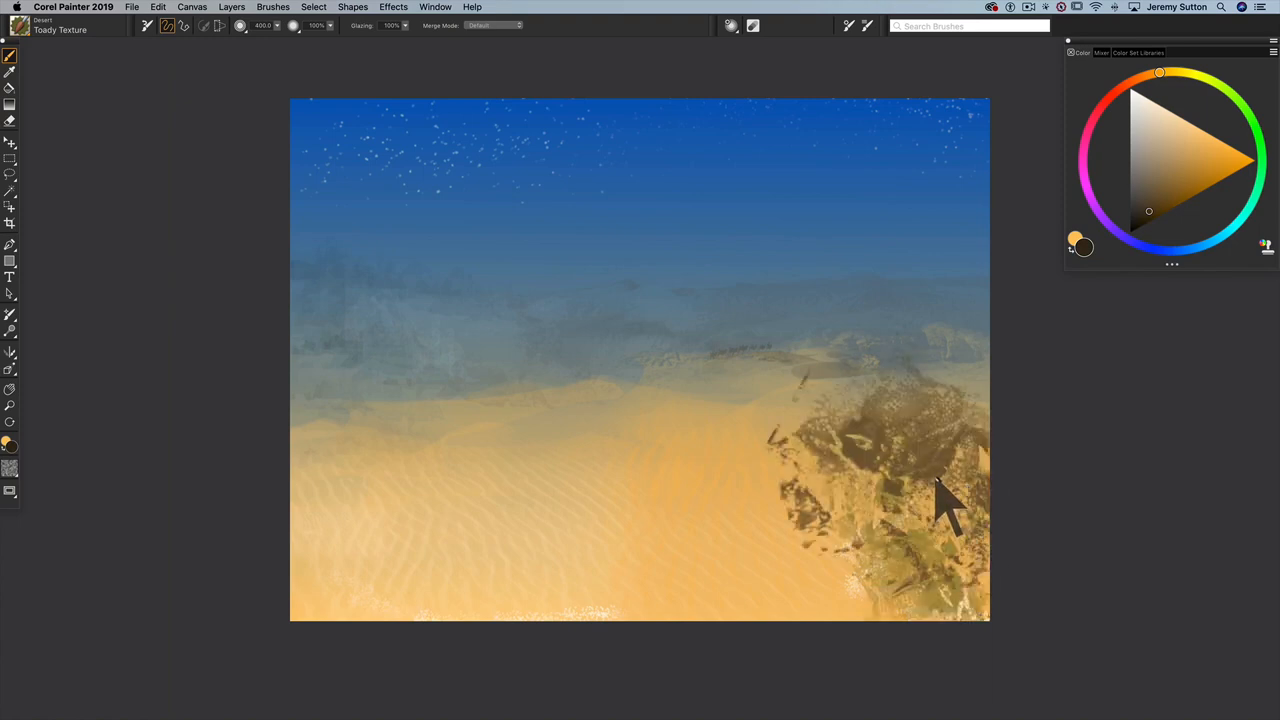
pyautogui.moveTo(940, 500); pyautogui.dragTo(856, 520)
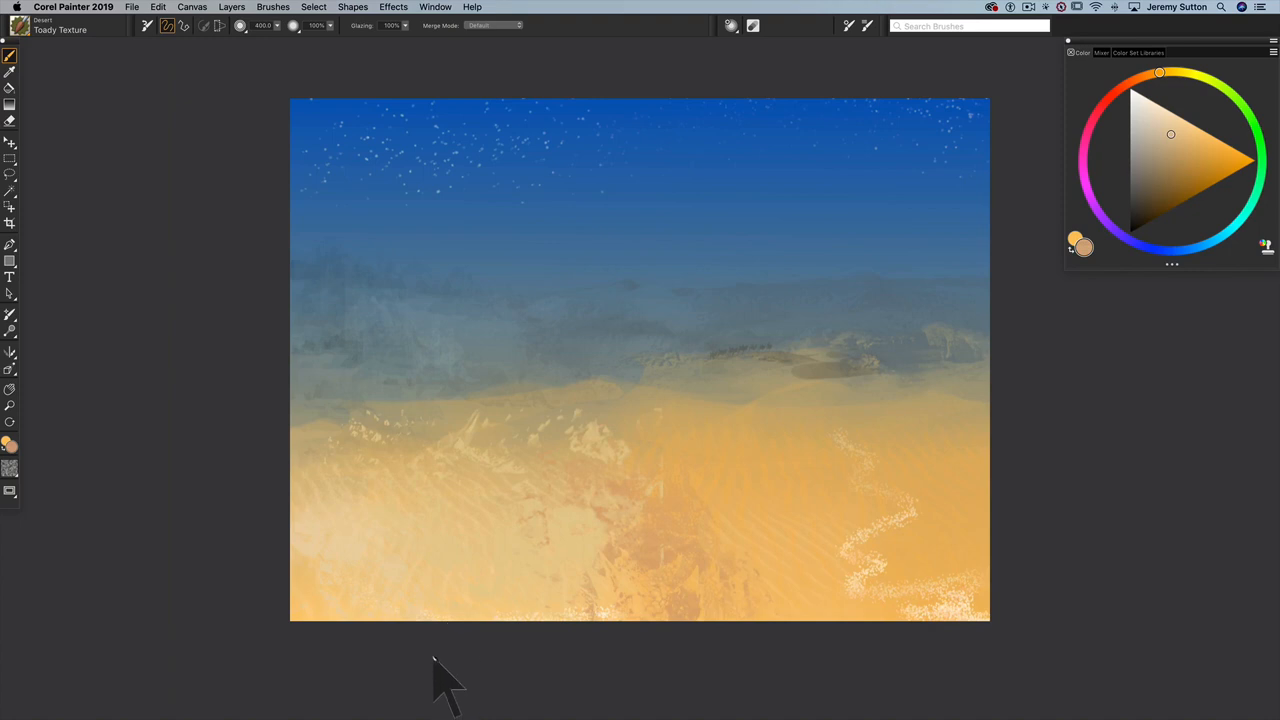
pyautogui.moveTo(436, 688)
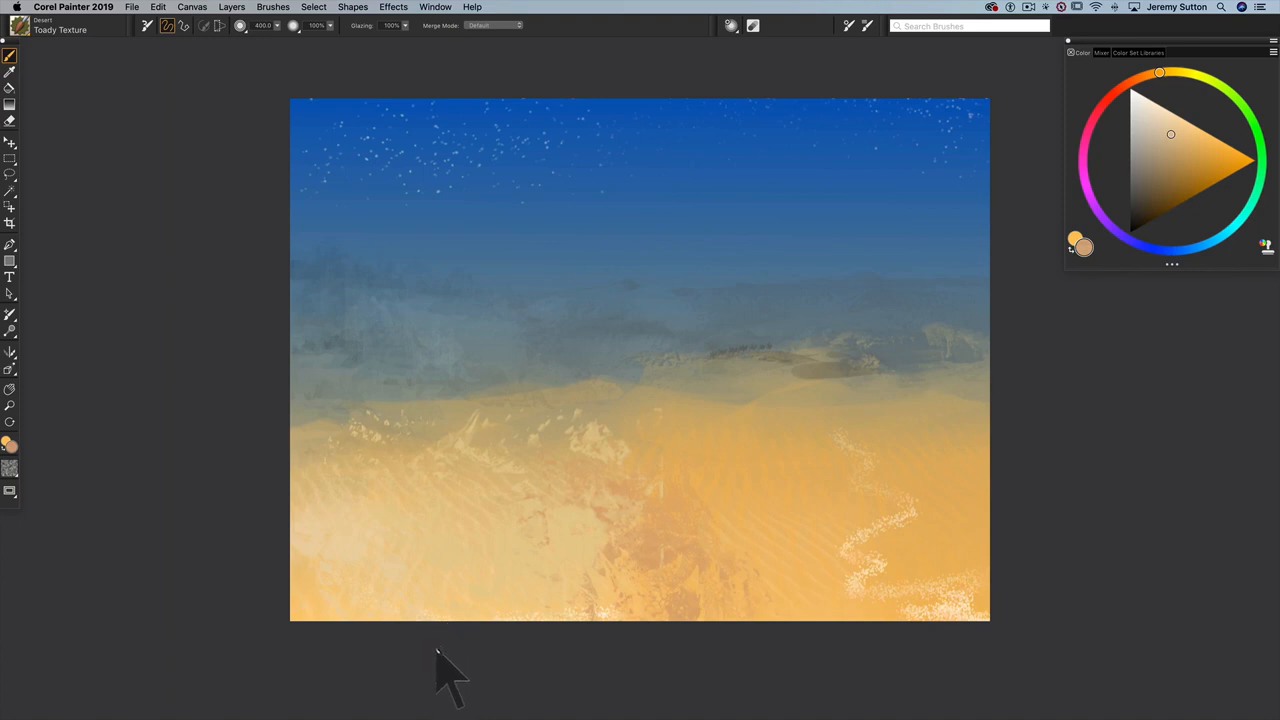
pyautogui.moveTo(444, 676)
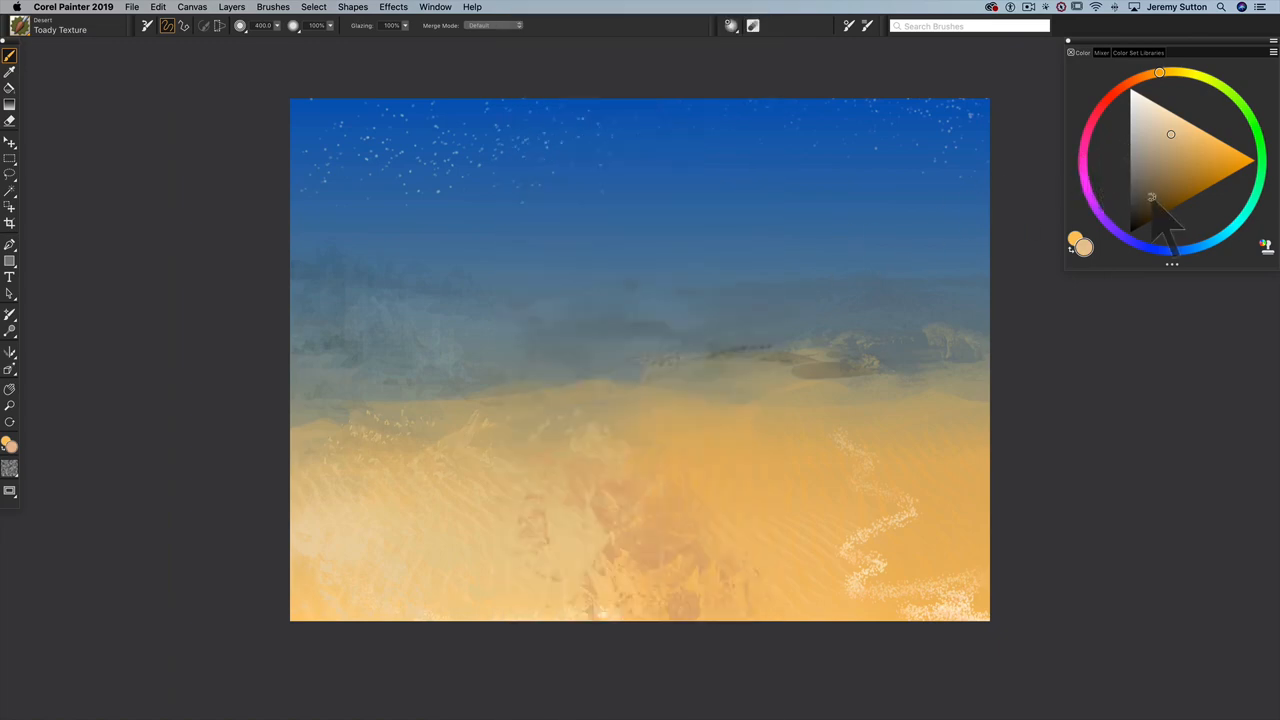
# Step: Dab a tumbleweed on the right dunes and small reddish plants on the left sand
pyautogui.click(912, 544)
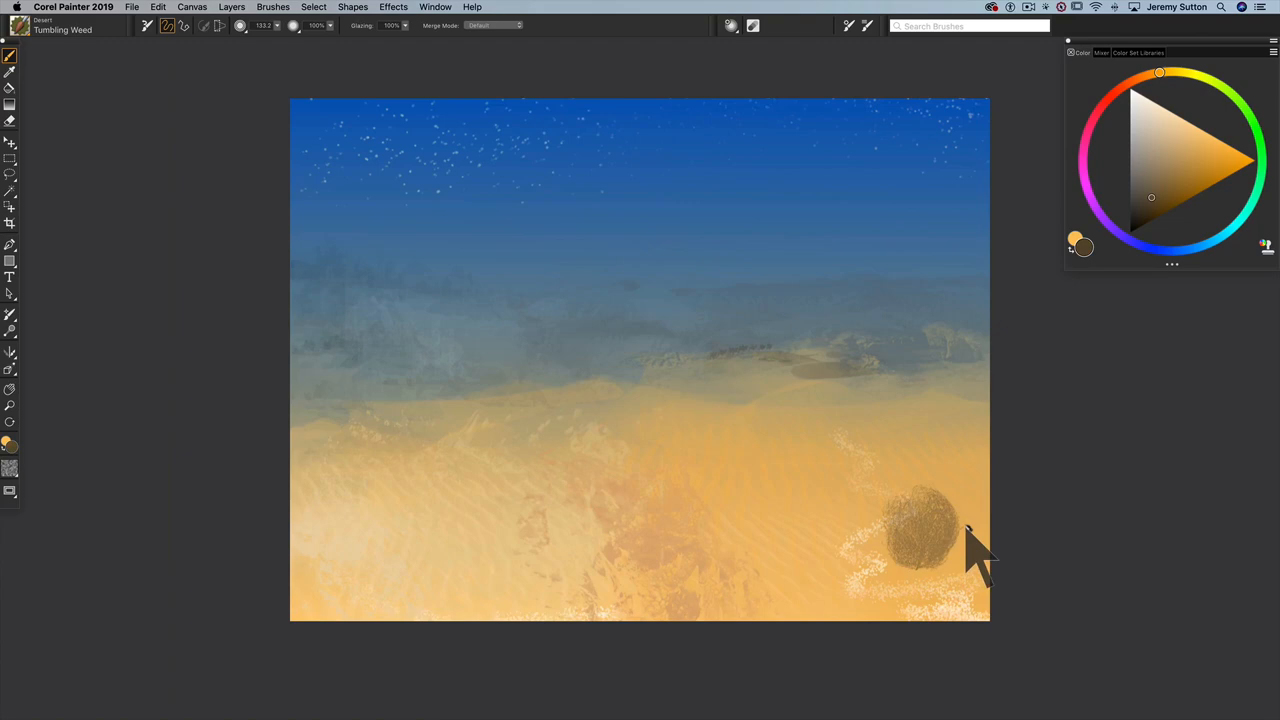
pyautogui.moveTo(1176, 160)
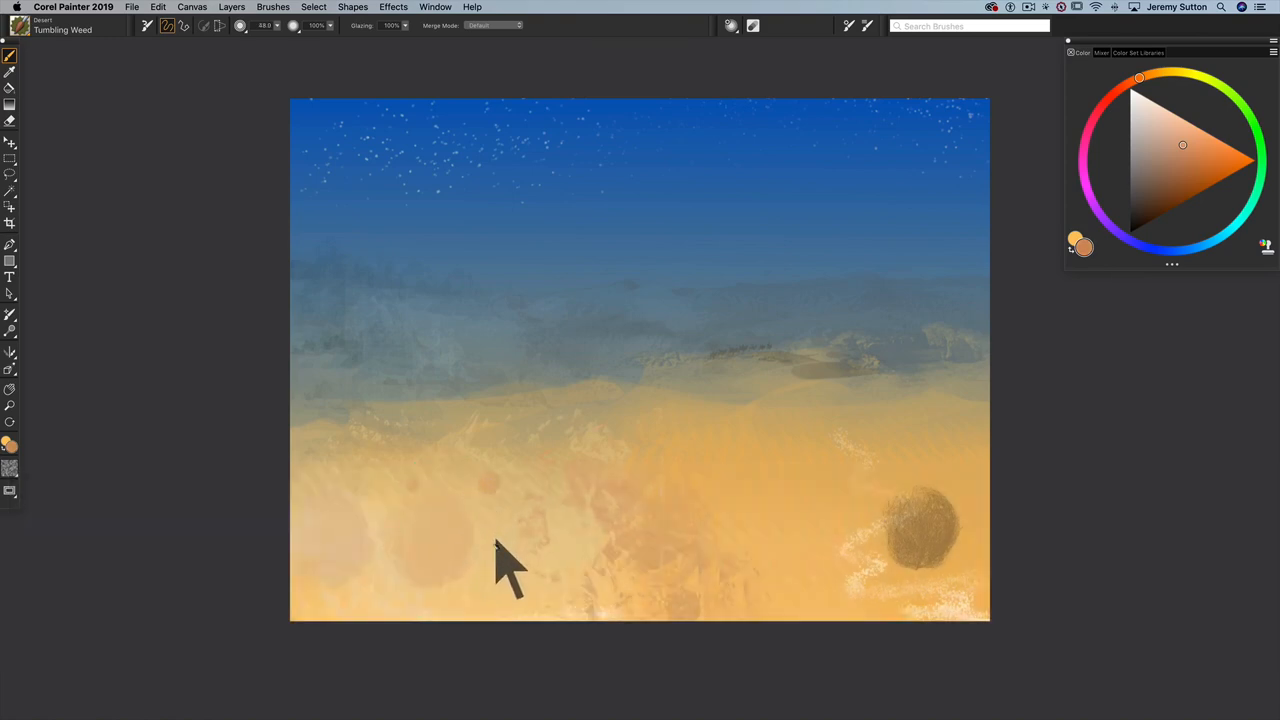
pyautogui.moveTo(484, 540)
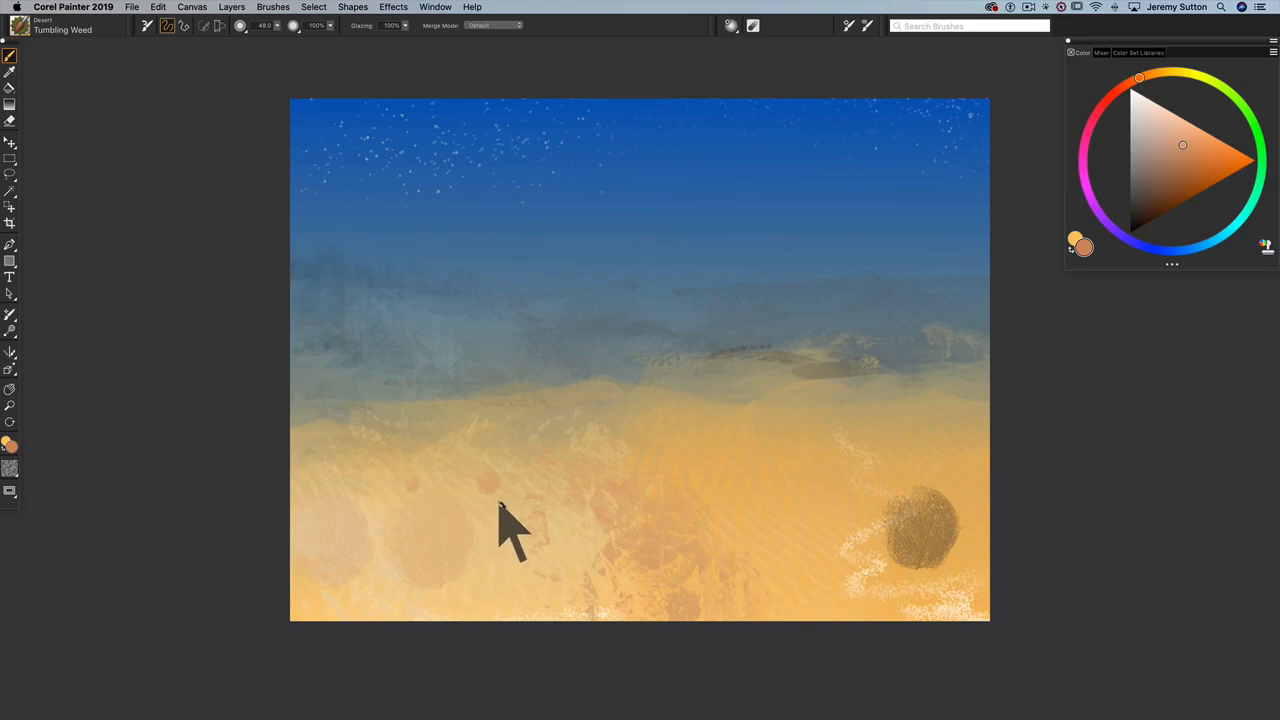
pyautogui.moveTo(504, 516)
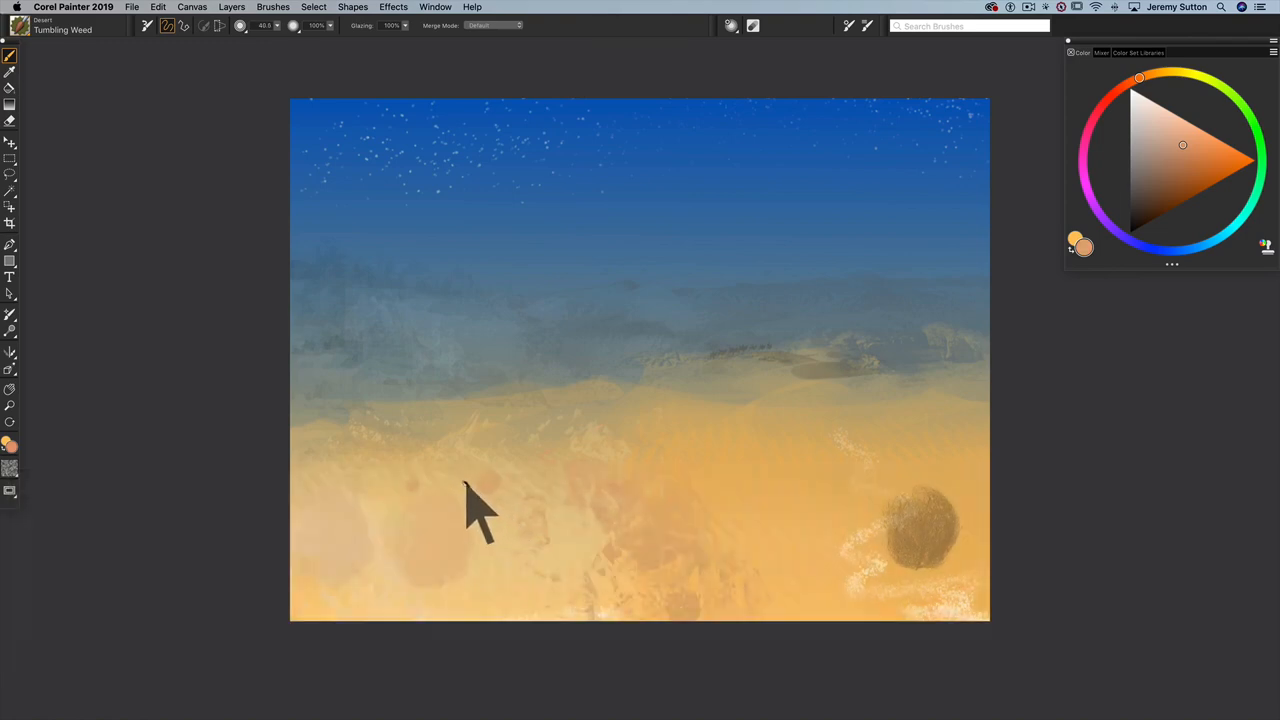
pyautogui.moveTo(480, 510); pyautogui.dragTo(460, 610)
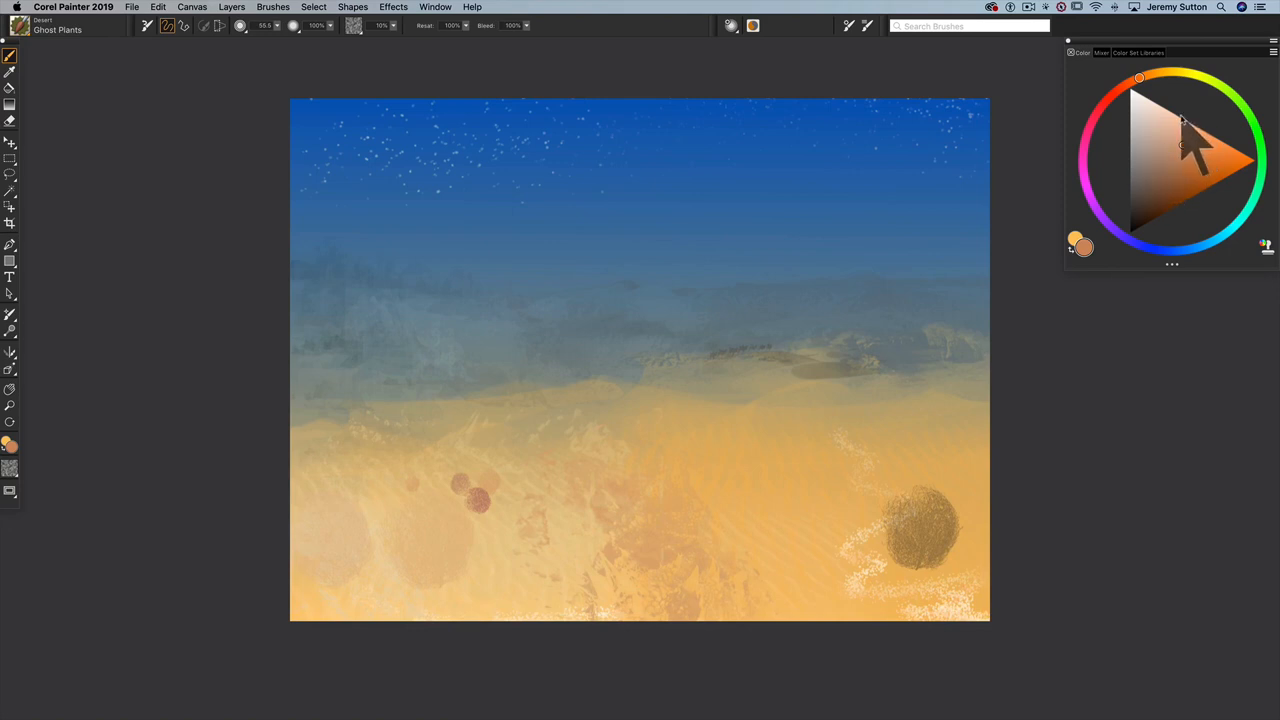
pyautogui.moveTo(1196, 160)
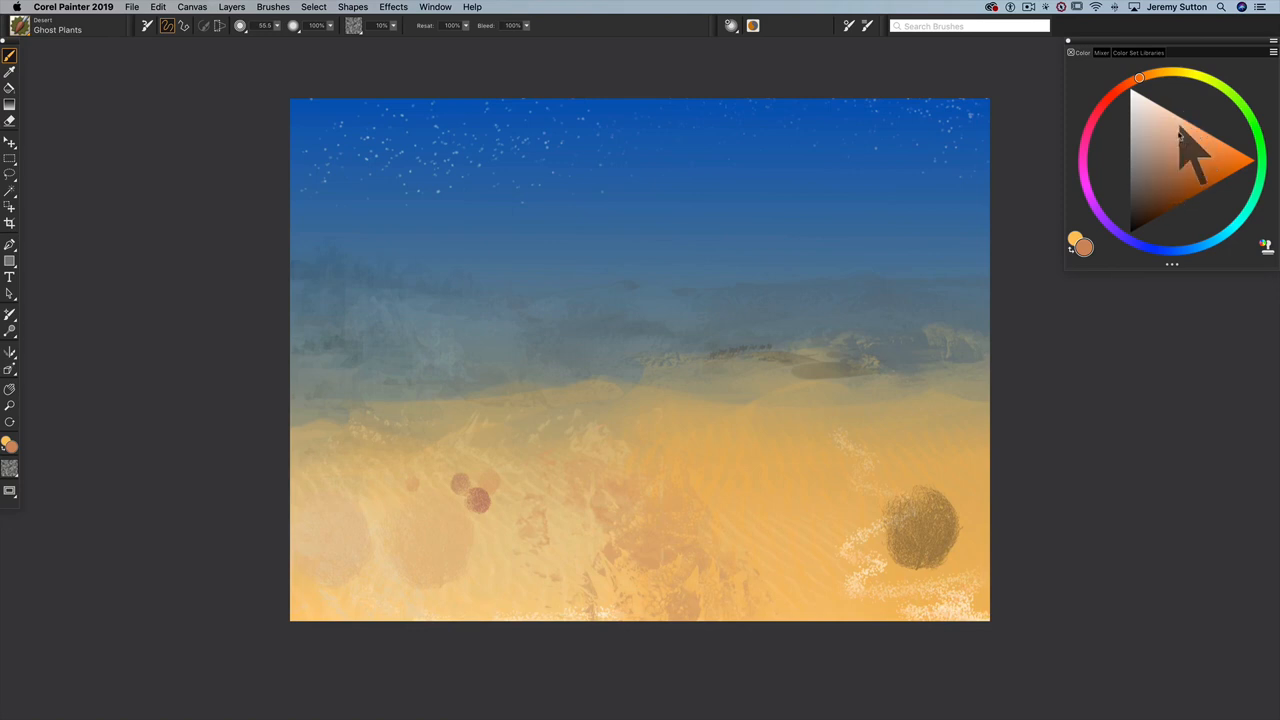
pyautogui.moveTo(1172, 136)
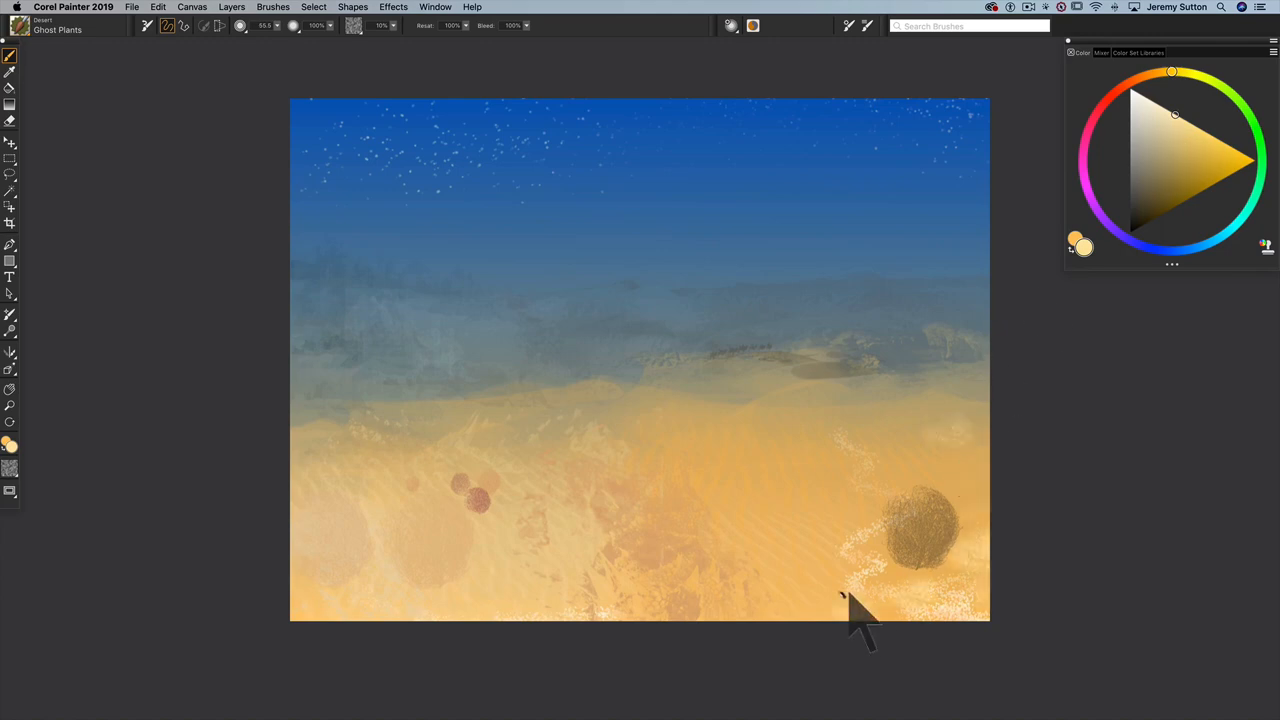
pyautogui.moveTo(488, 536)
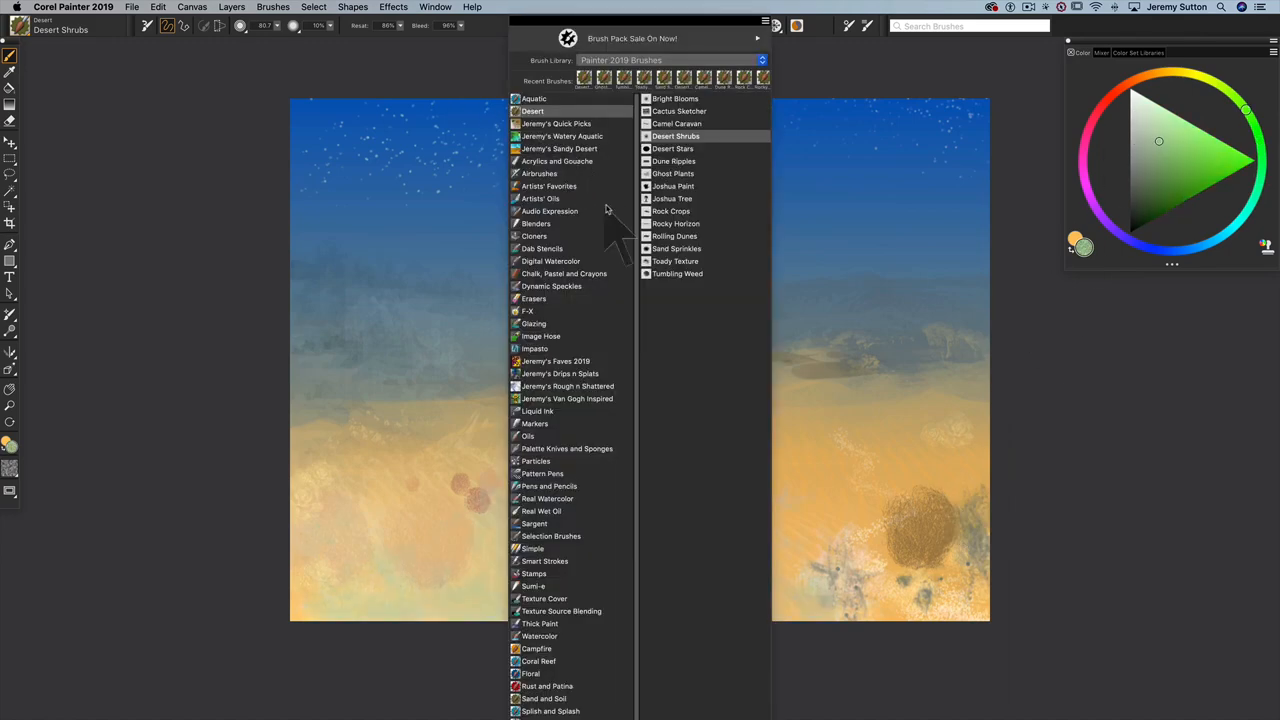
pyautogui.moveTo(610, 210)
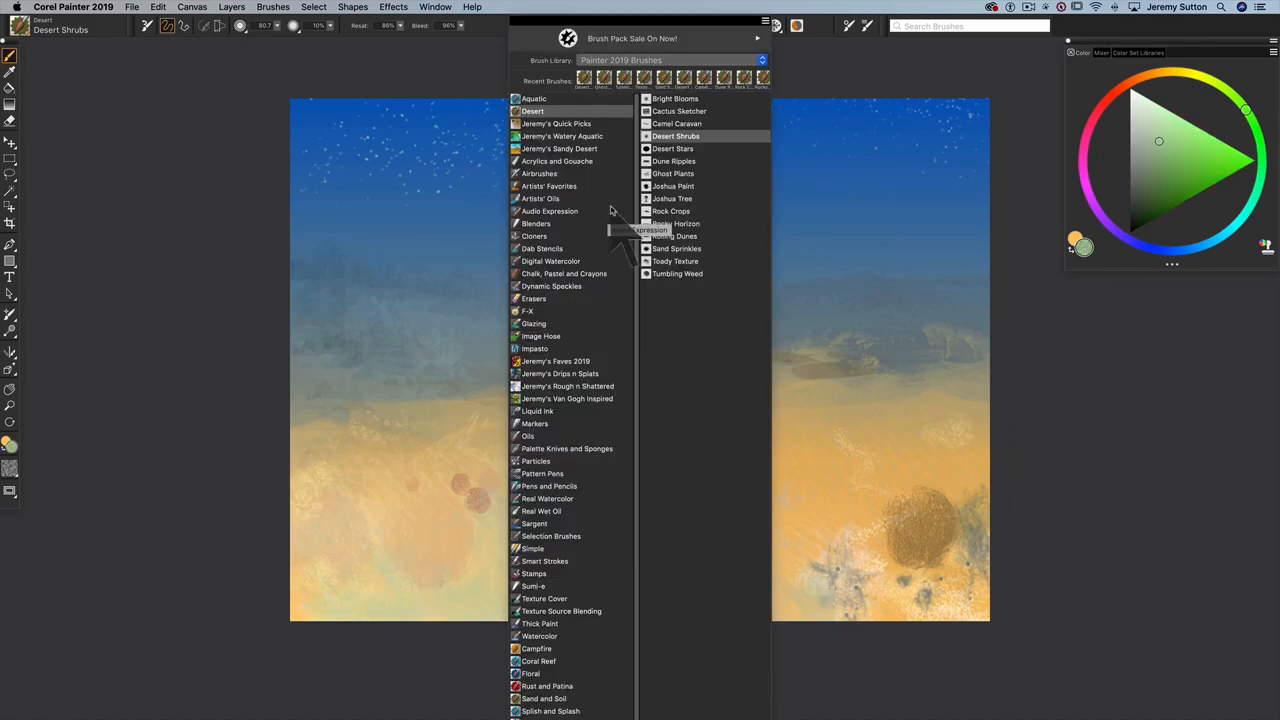
# Step: Select the Bright Blooms brush to paint pink desert flowers along the foreground
pyautogui.click(680, 98)
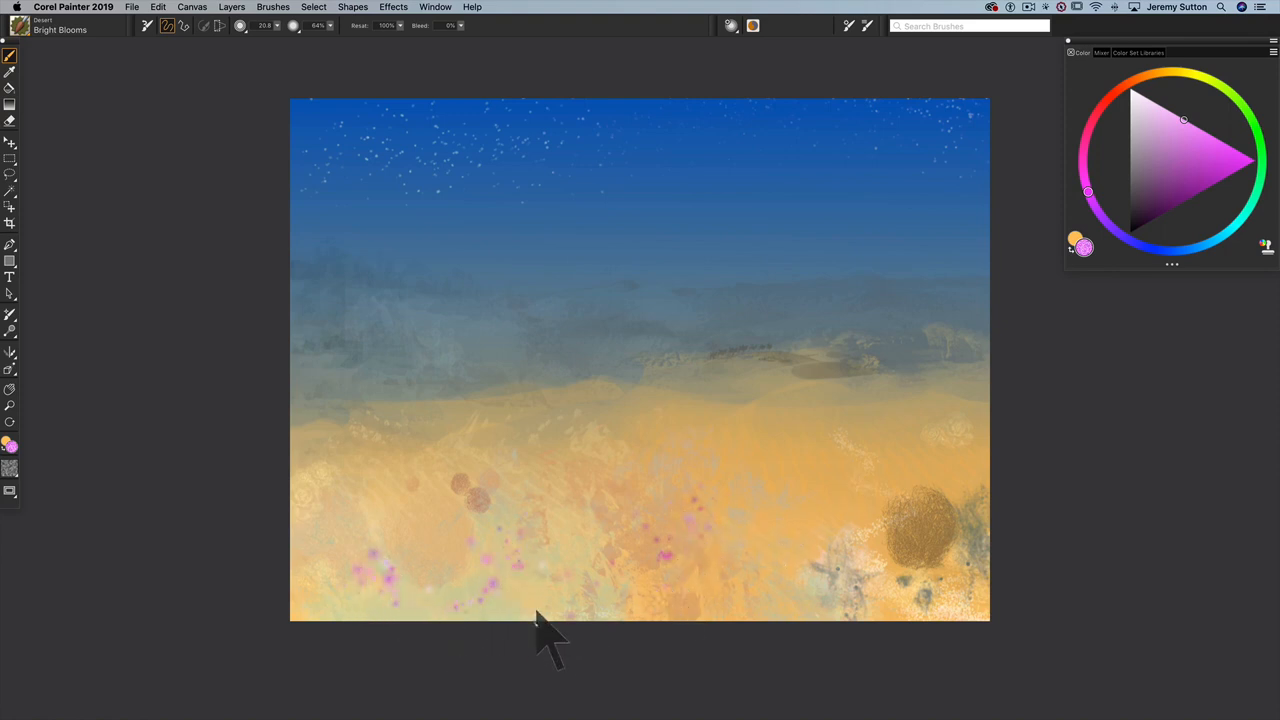
pyautogui.moveTo(1244, 270)
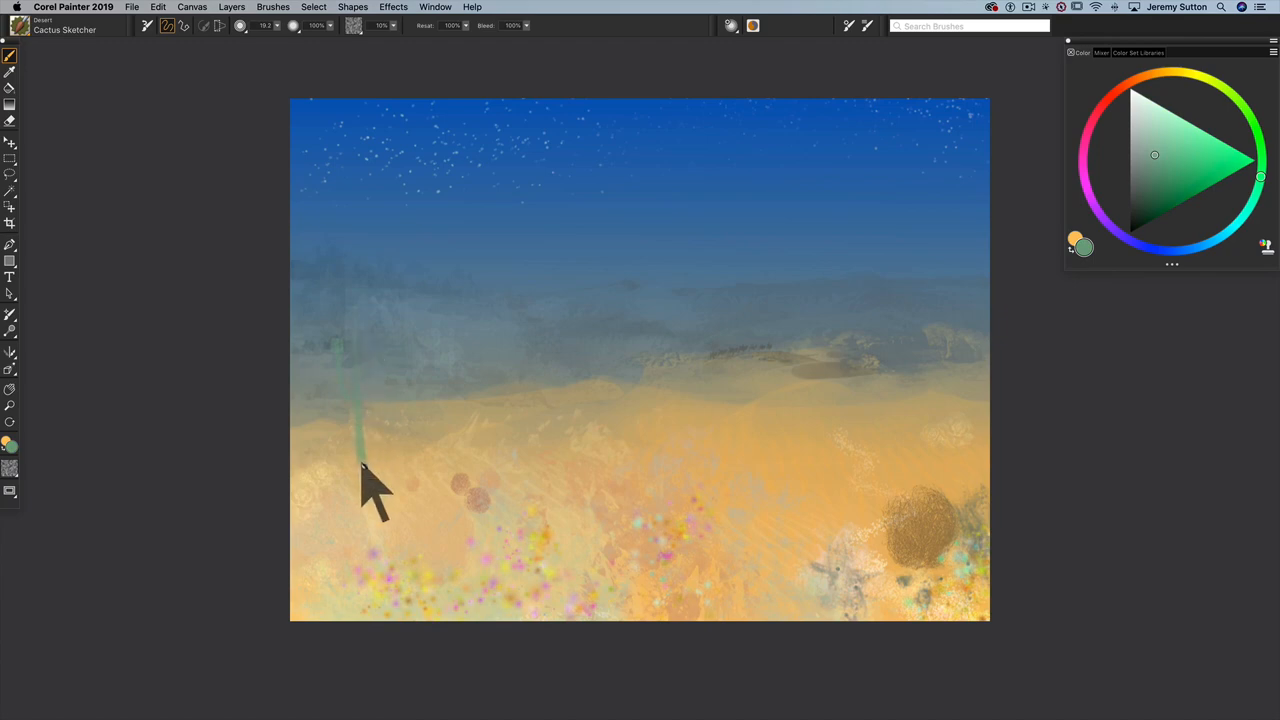
# Step: Paint a tall green cactus on the left dunes with the Cactus Sketcher brush
pyautogui.moveTo(360, 460); pyautogui.dragTo(384, 340)
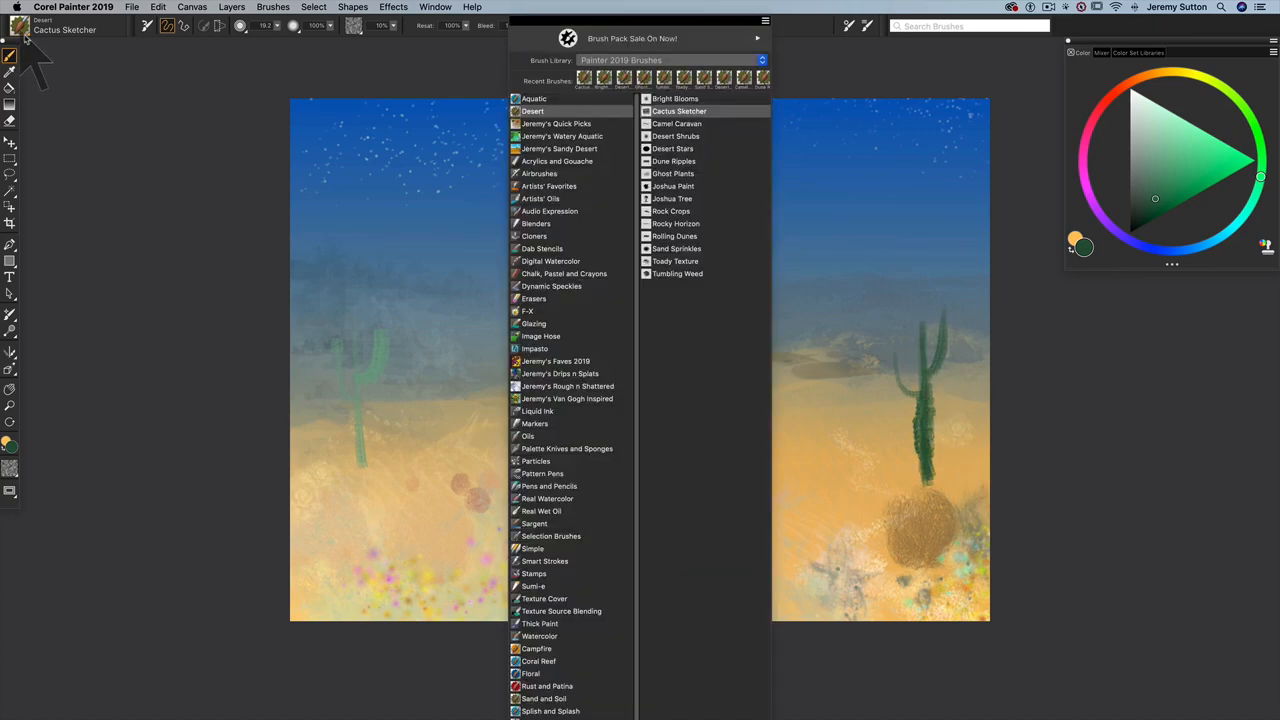
pyautogui.moveTo(676, 124)
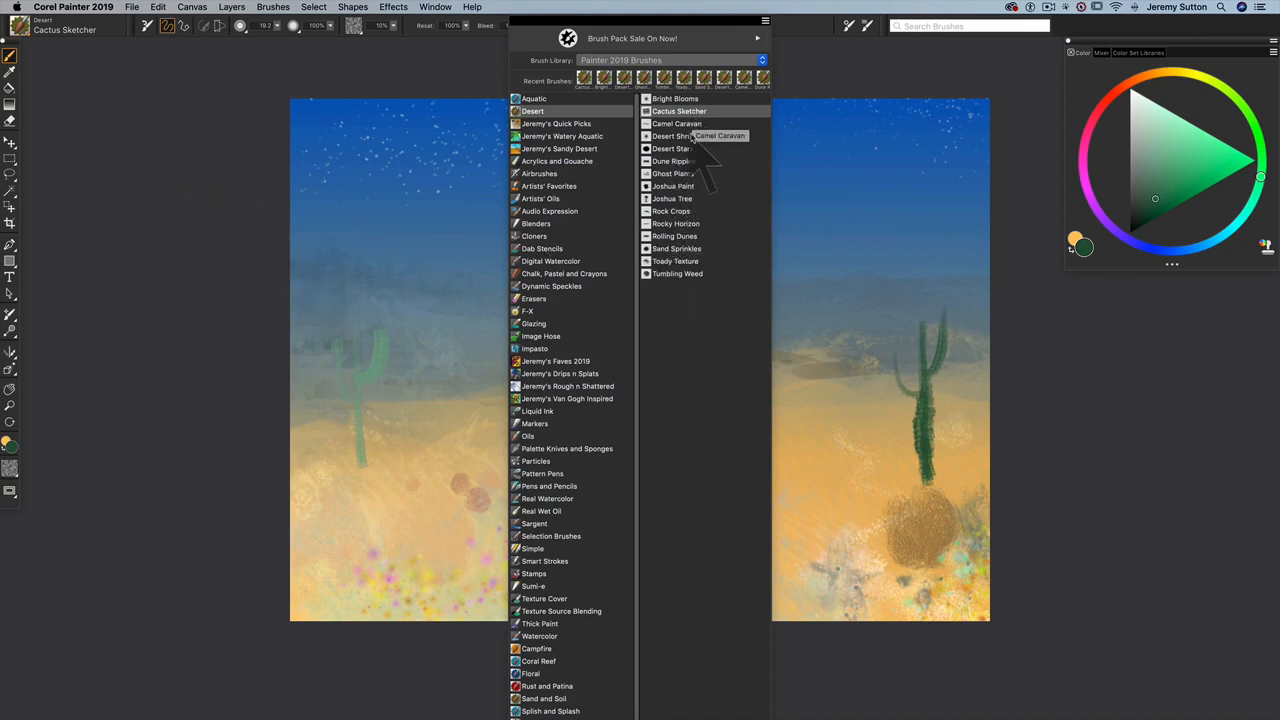
pyautogui.moveTo(676, 200)
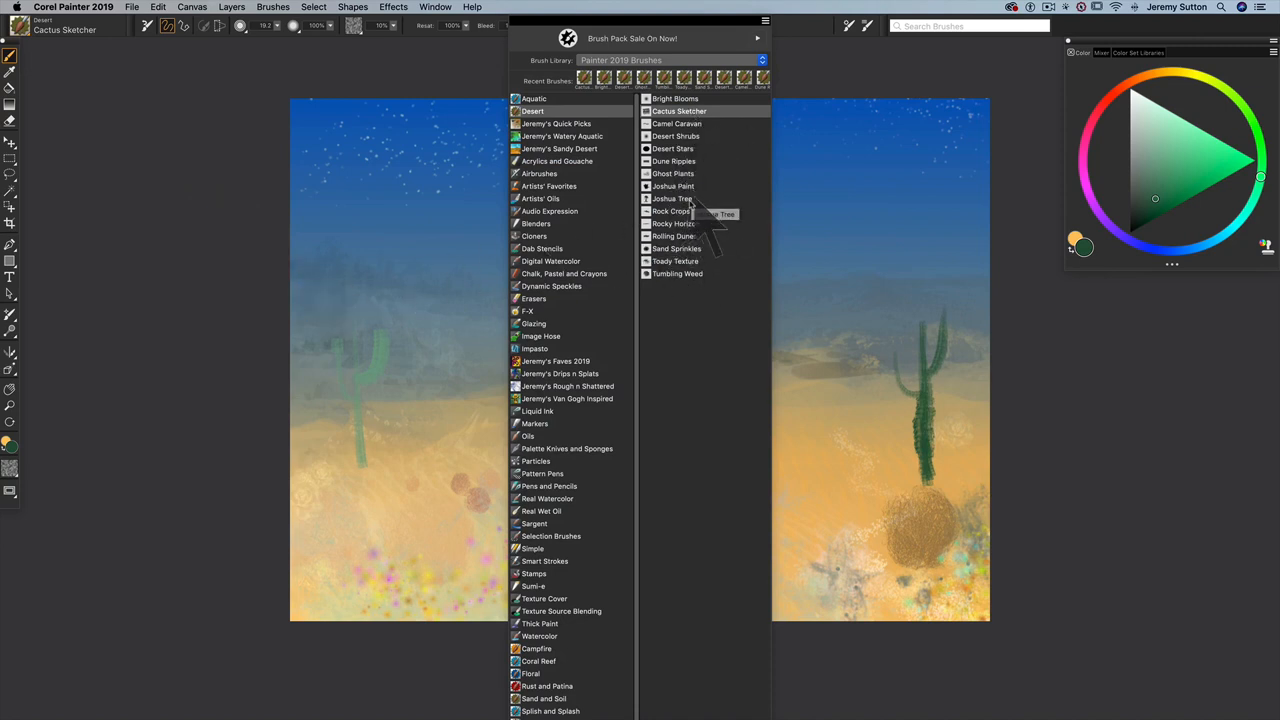
# Step: Select the Desert > Joshua Tree brush for distant tree silhouettes
pyautogui.click(670, 198)
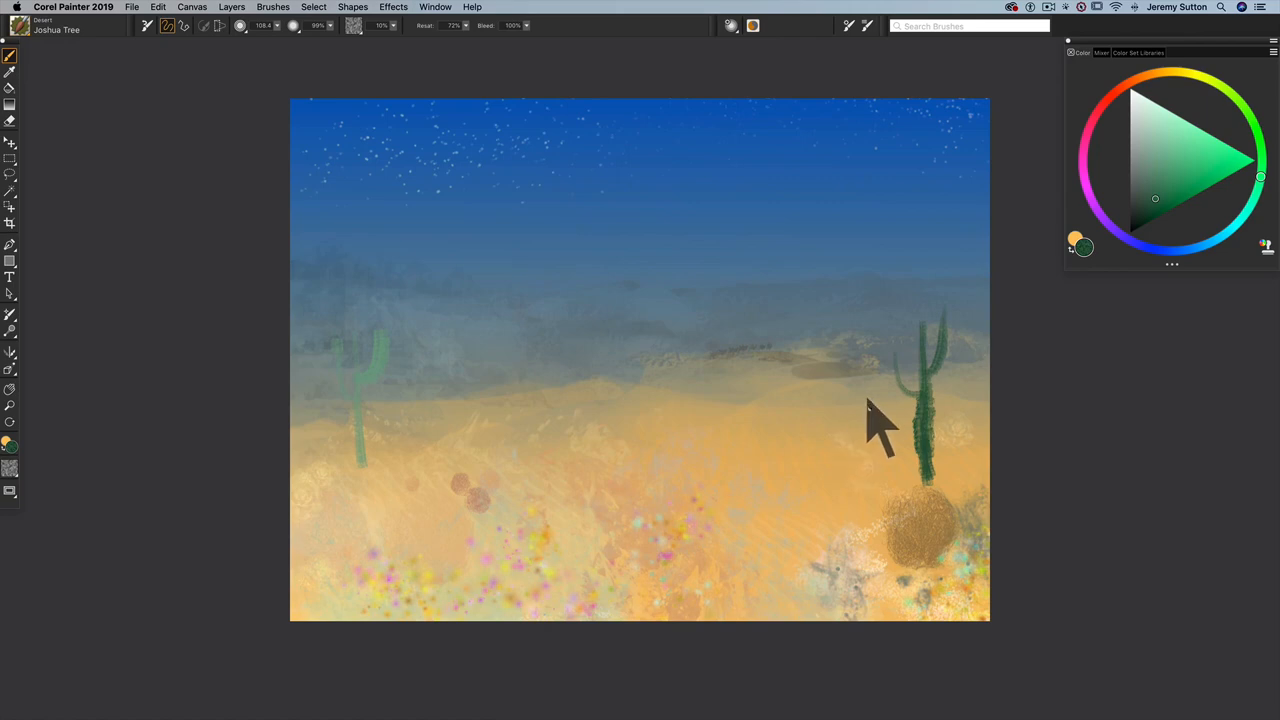
pyautogui.moveTo(860, 444)
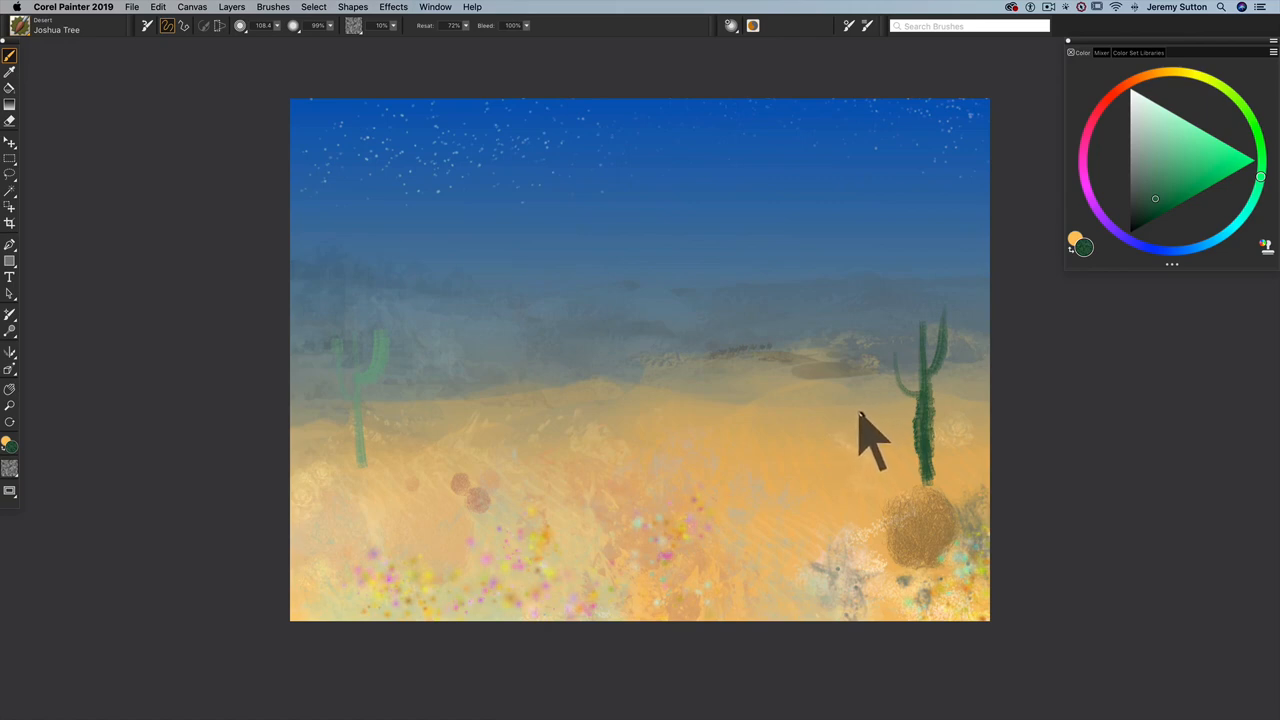
pyautogui.moveTo(1144, 140)
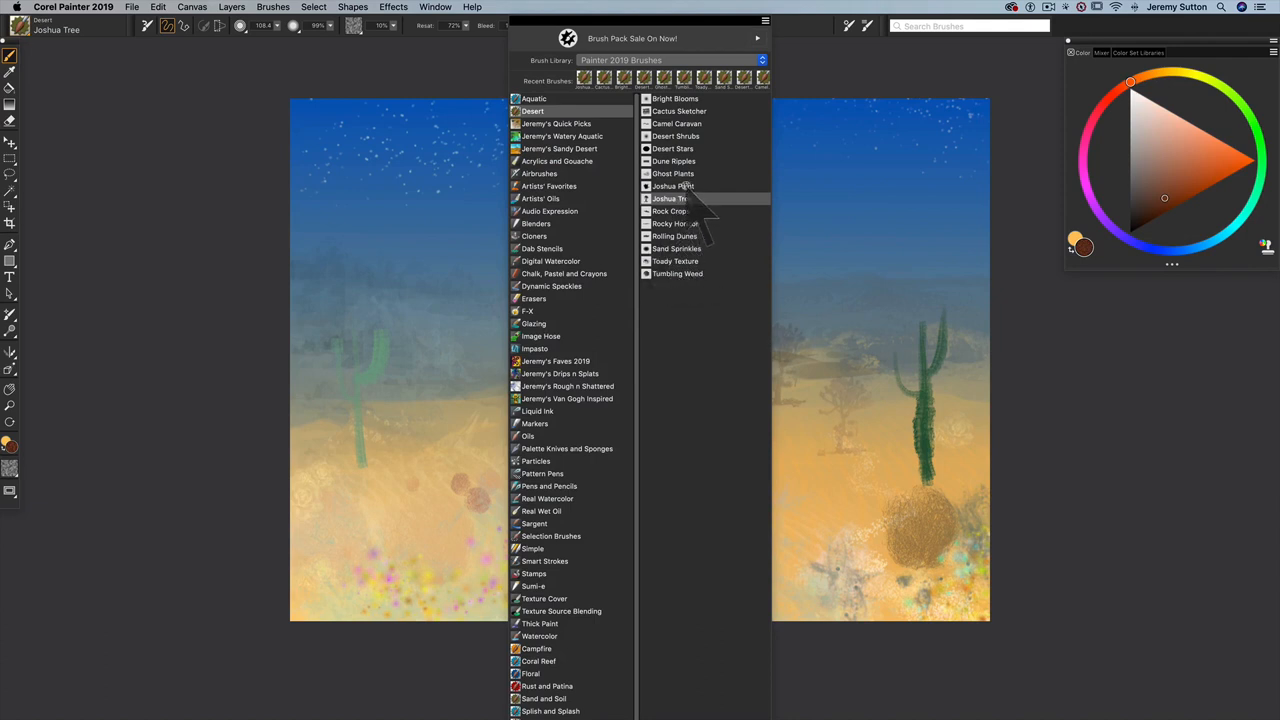
# Step: Select the Joshua Paint brush for hand-painting a large Joshua tree
pyautogui.click(670, 186)
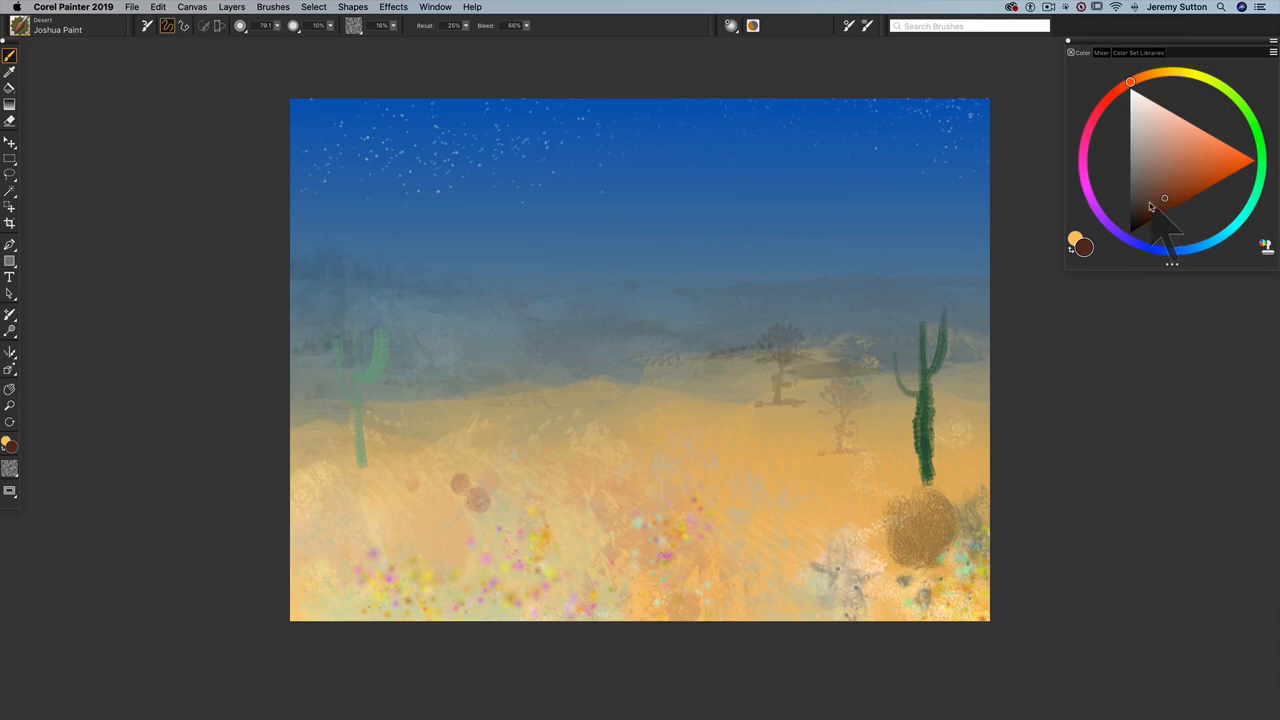
pyautogui.moveTo(444, 452)
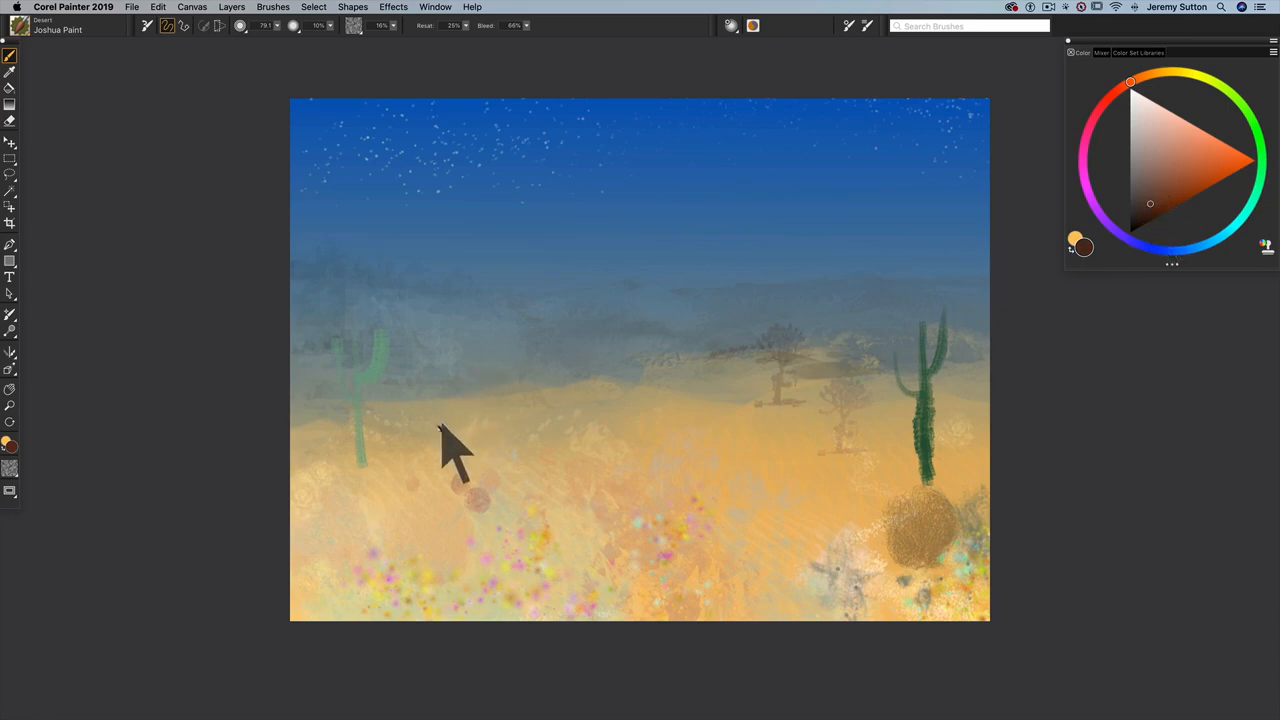
pyautogui.moveTo(450, 414)
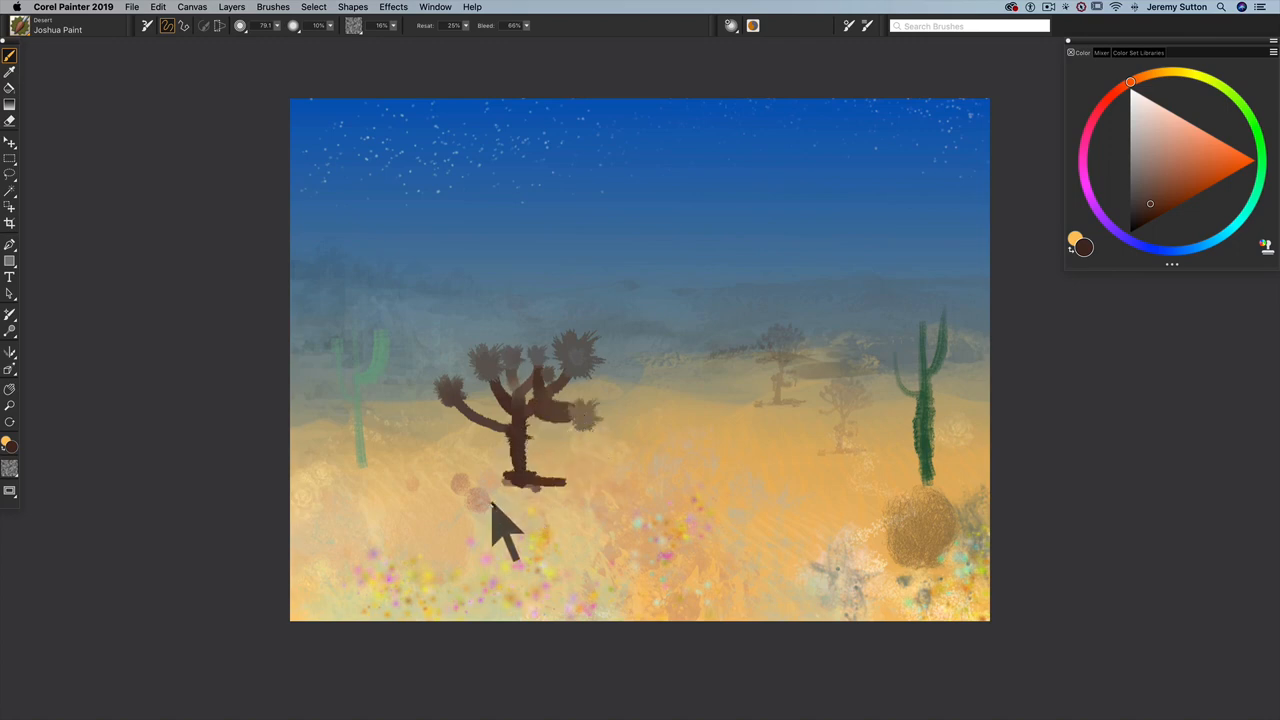
pyautogui.moveTo(542, 562)
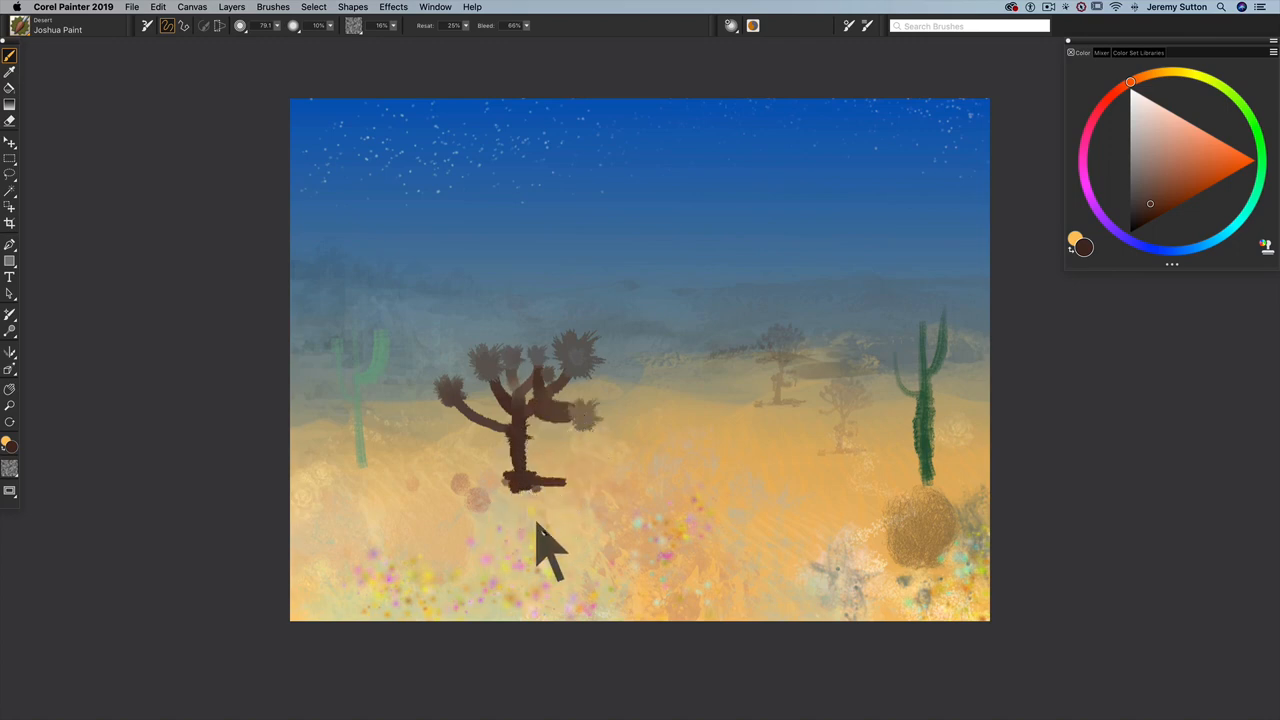